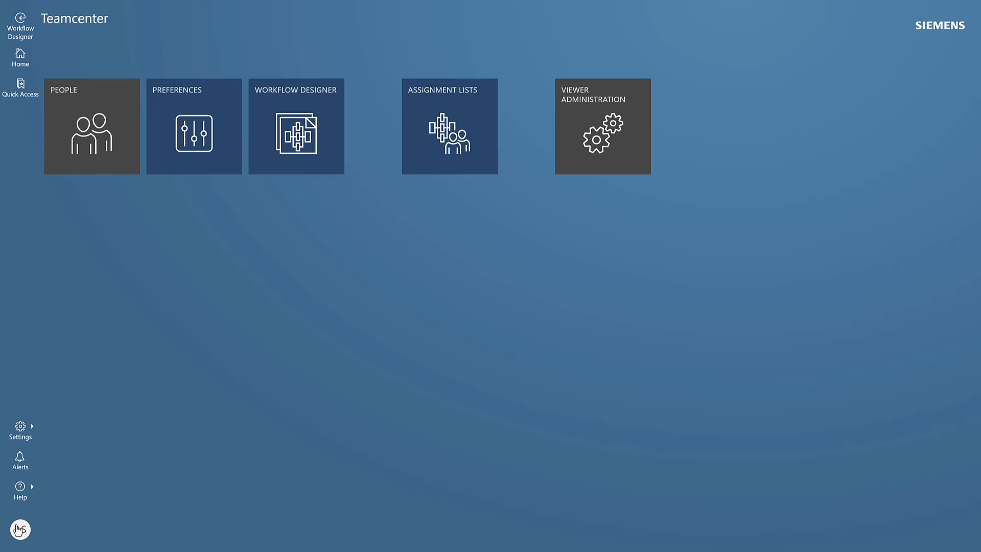
Open the Workflow Designer from the home page tile to list the 28 templates.
click(20, 530)
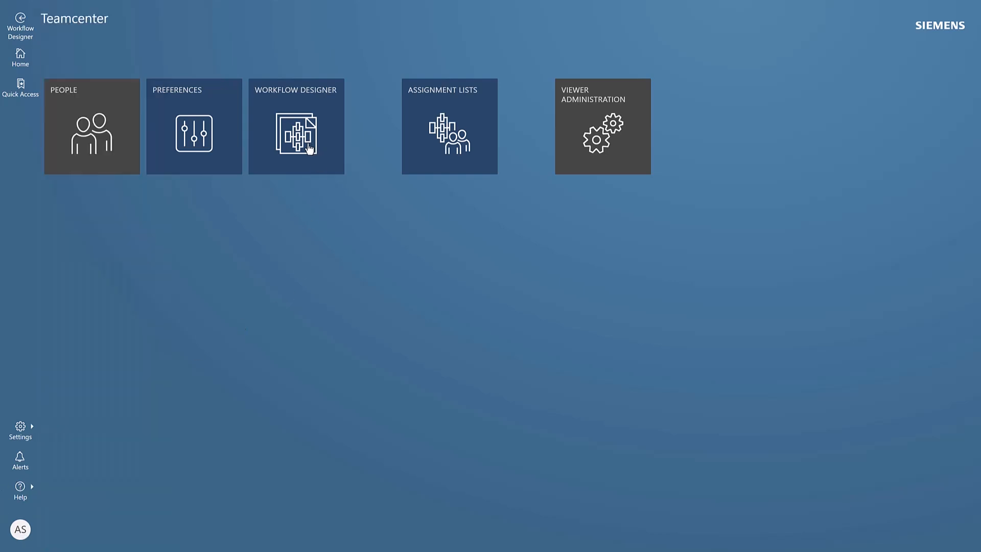
click(296, 130)
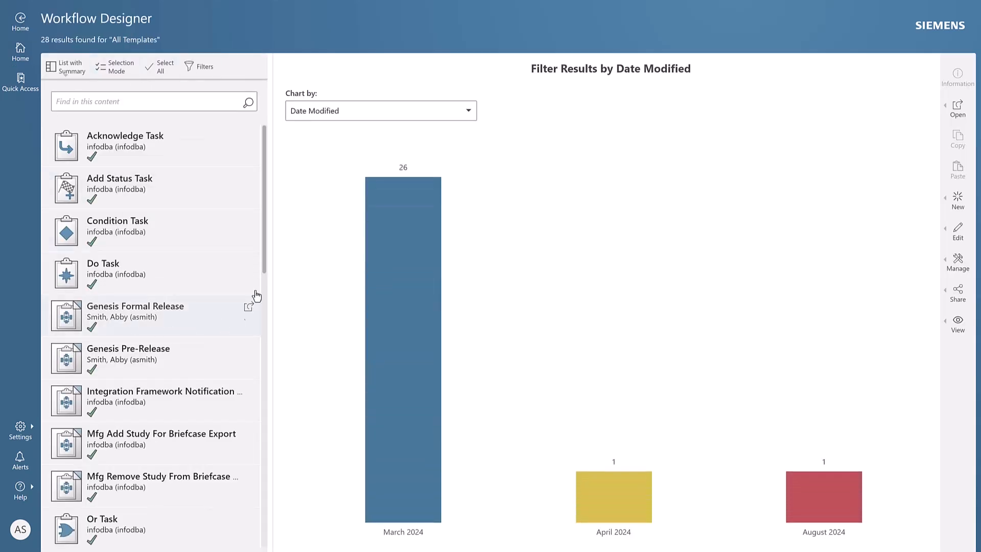
mouse_move(222, 208)
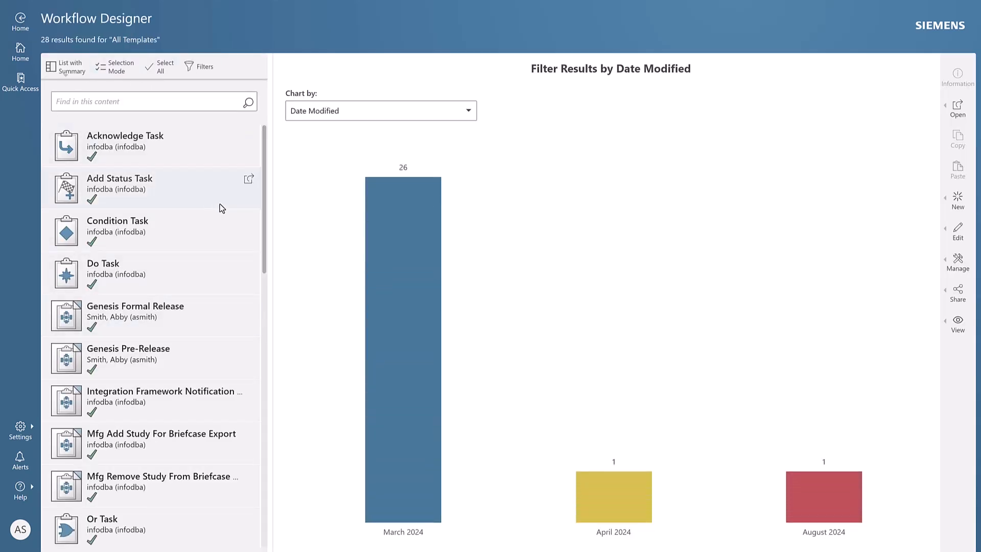
mouse_move(228, 210)
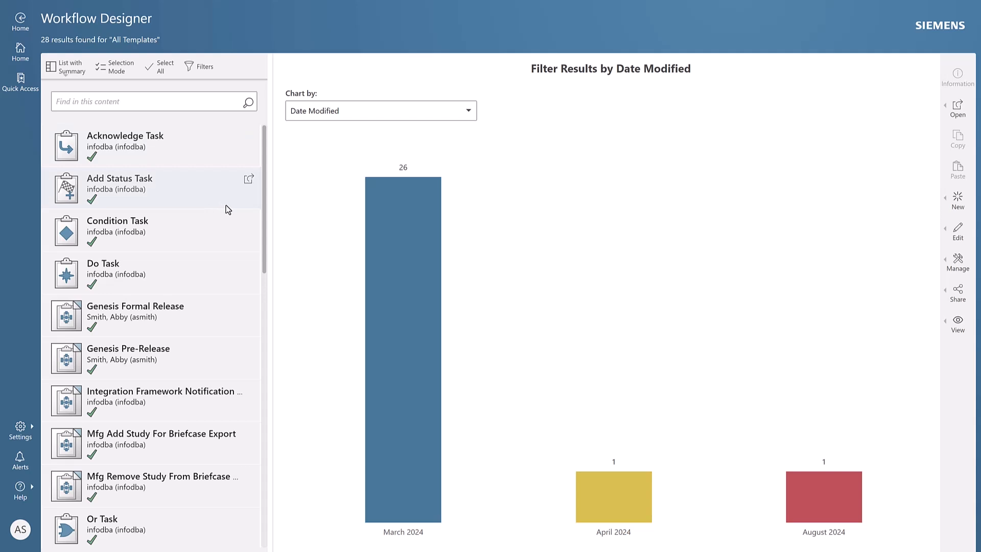
mouse_move(956, 202)
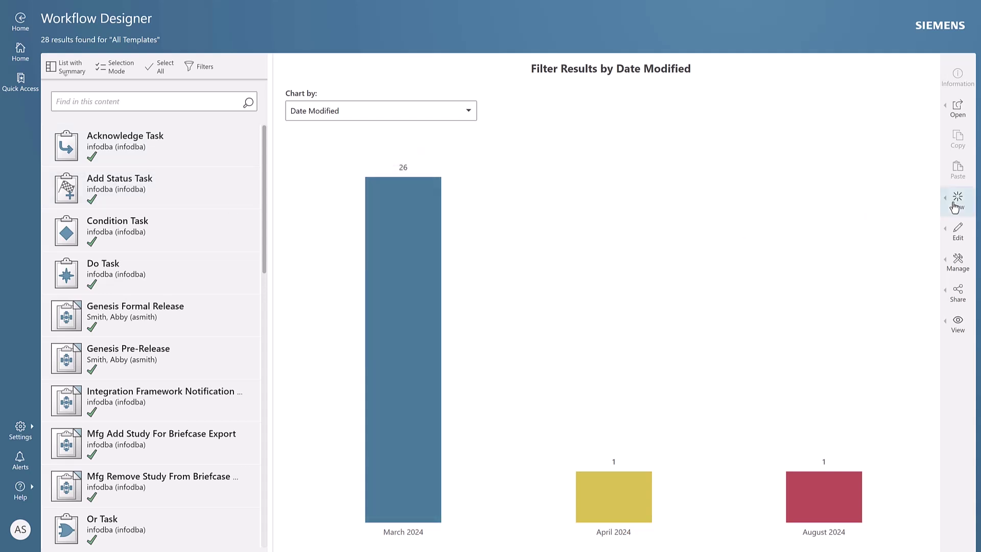
Add a new Workflow template named 'Quick Release' with Based On left as None.
click(956, 197)
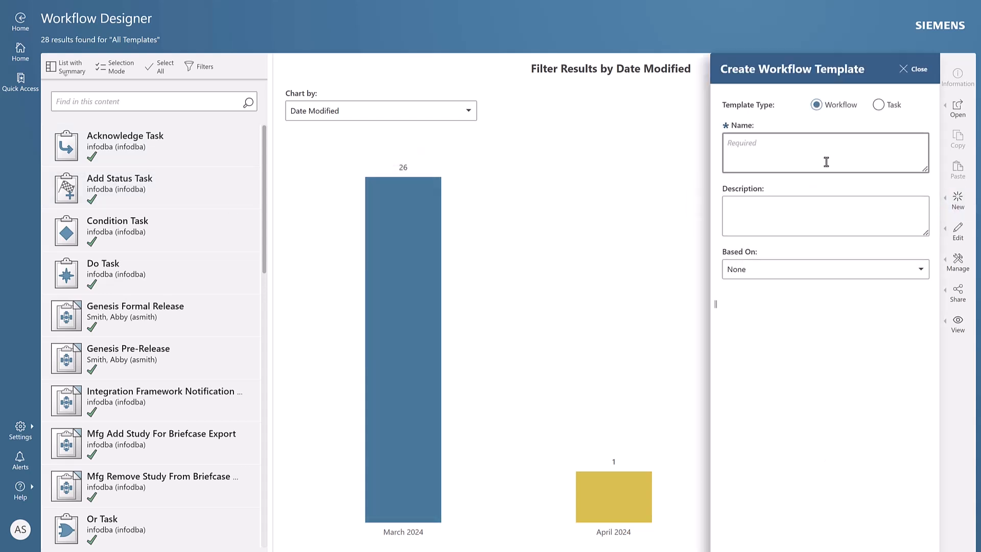
text(Quick Release)
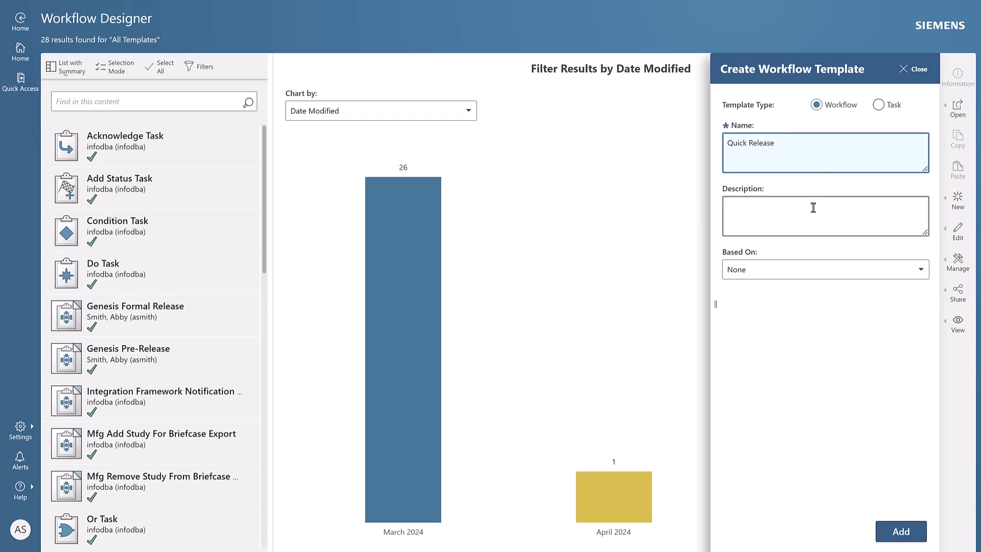
click(825, 269)
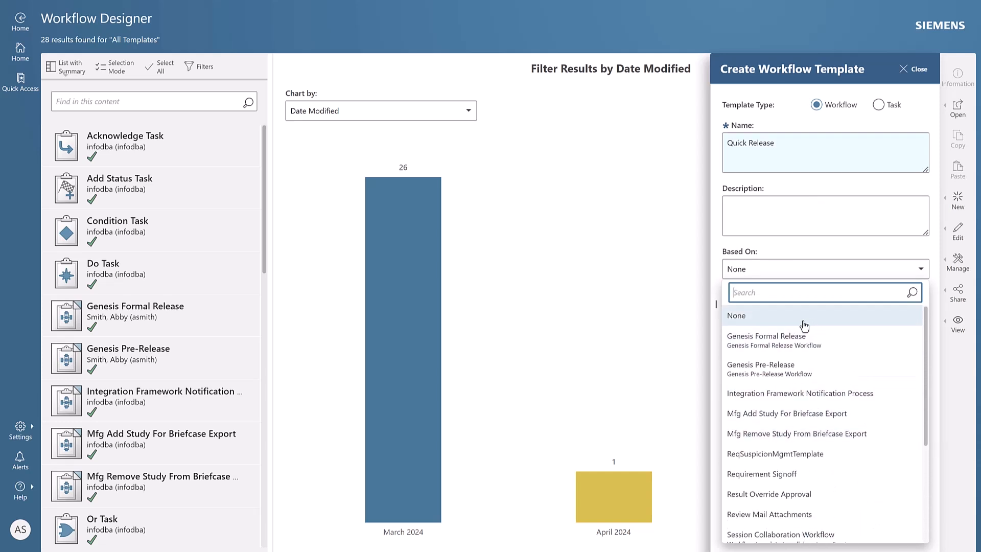
click(736, 315)
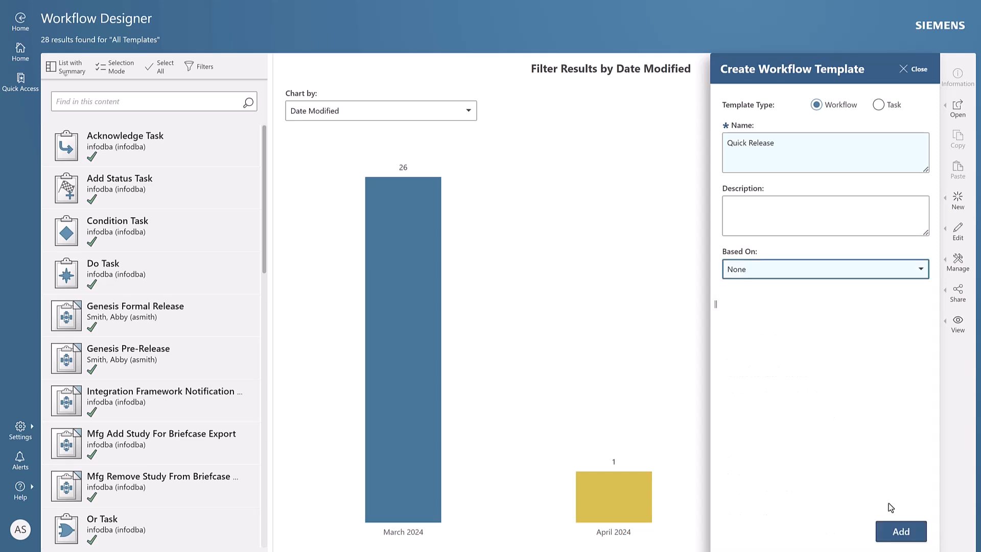
click(901, 531)
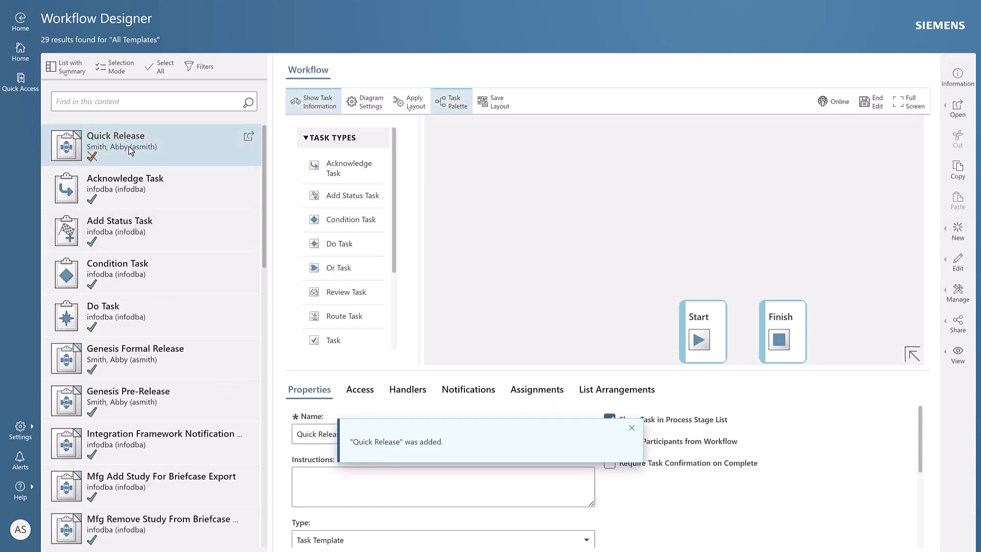
mouse_move(131, 149)
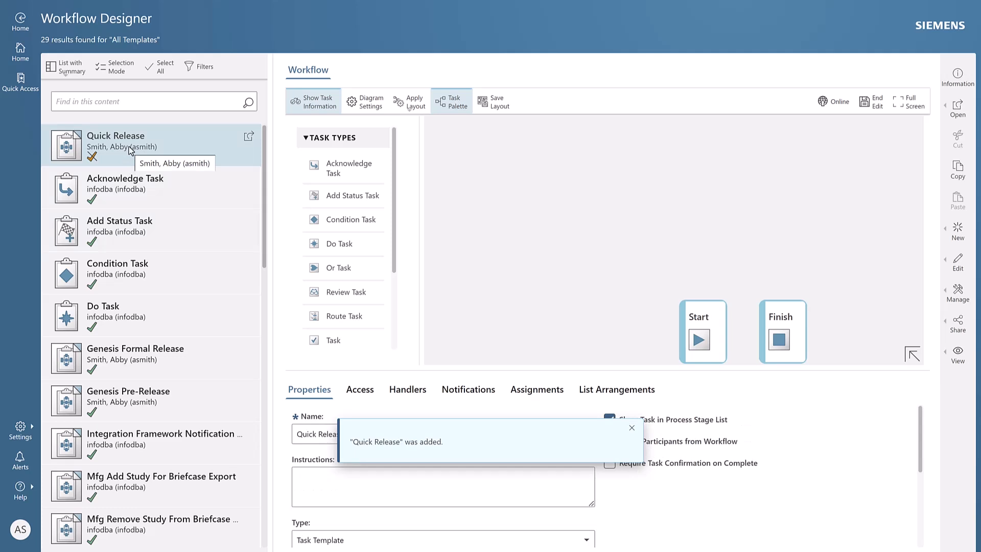
Select the Quick Release template to view its properties and empty diagram.
click(631, 427)
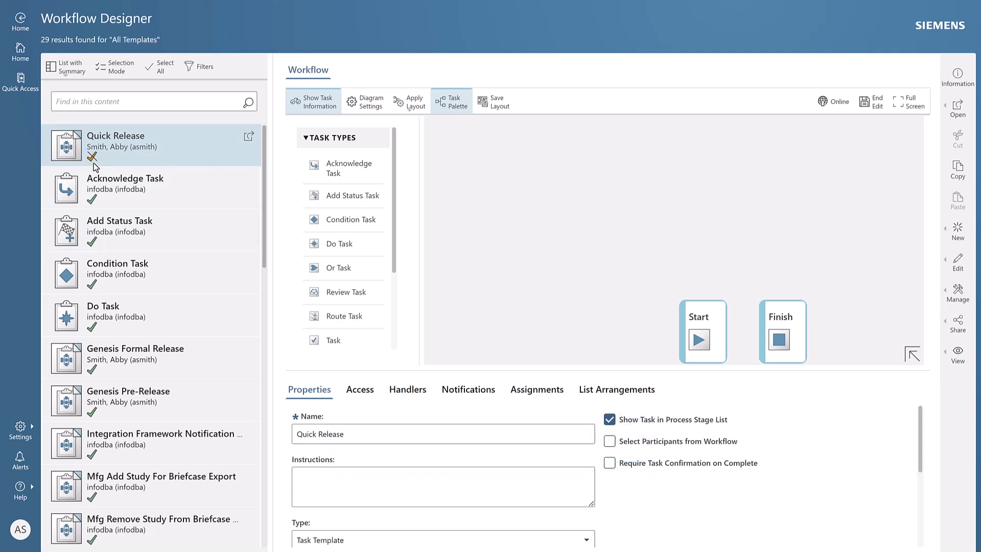
mouse_move(105, 160)
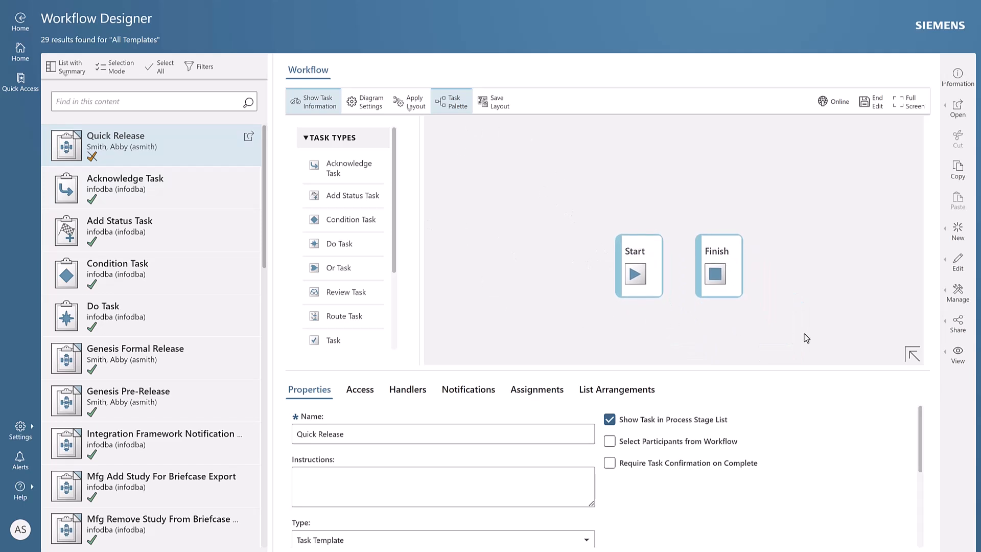
mouse_move(821, 301)
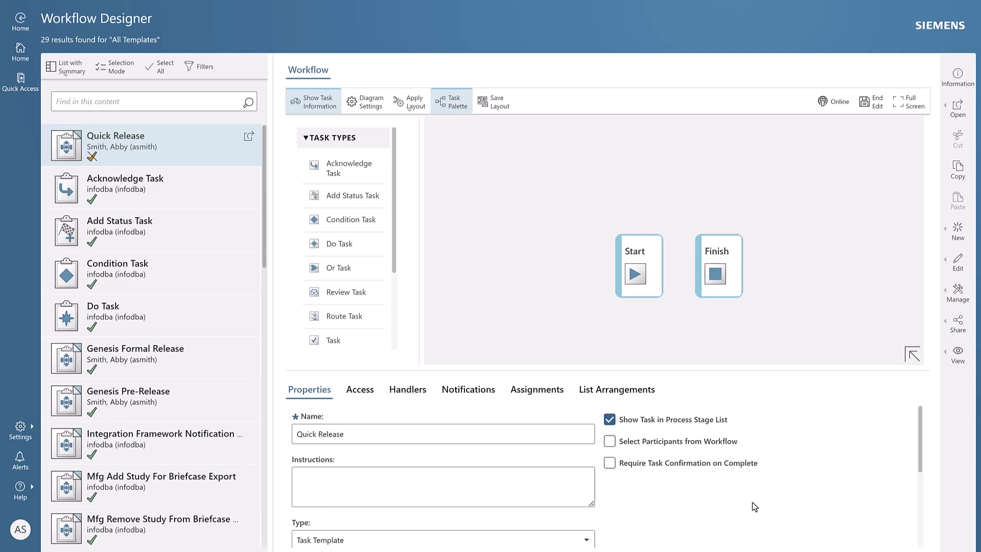
mouse_move(403, 260)
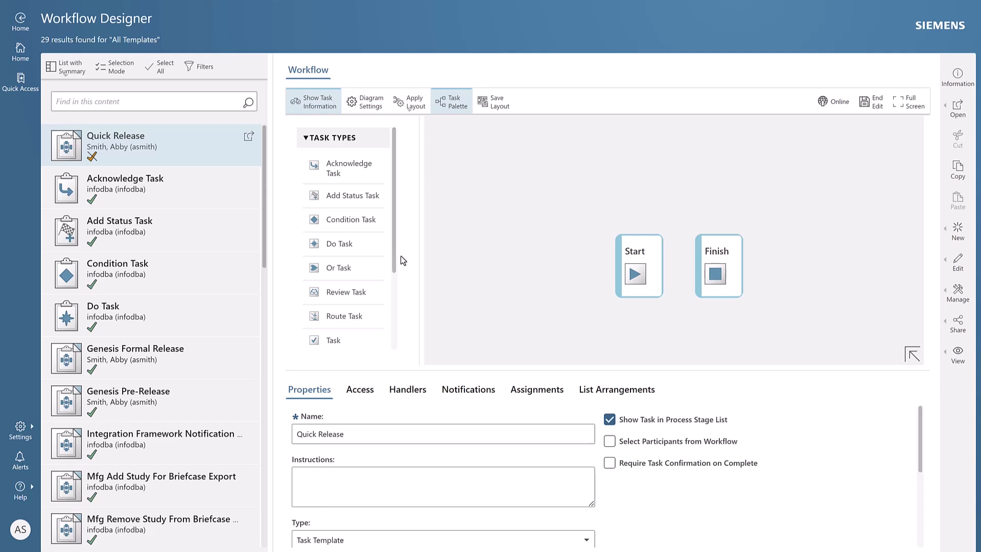
mouse_move(409, 212)
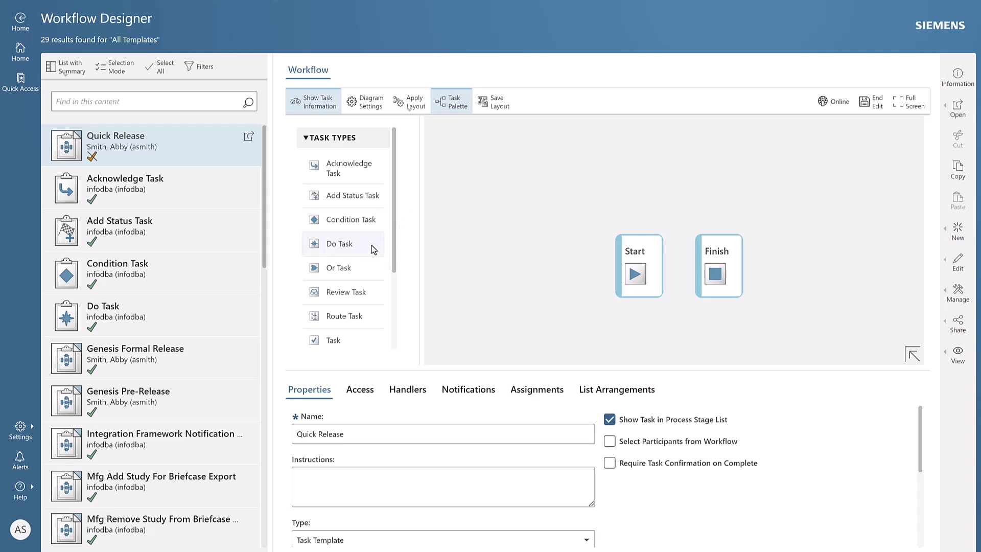
scroll(down, 3)
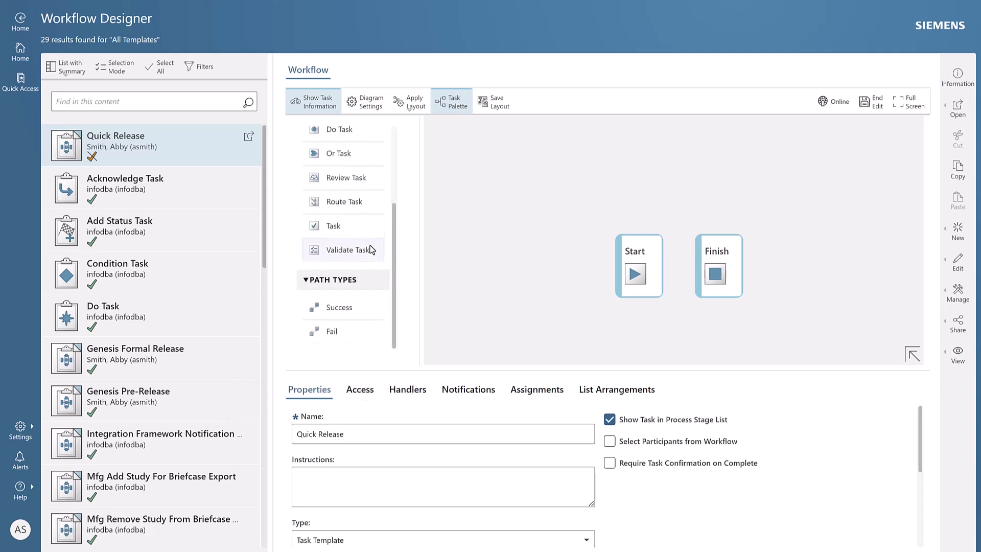
mouse_move(393, 306)
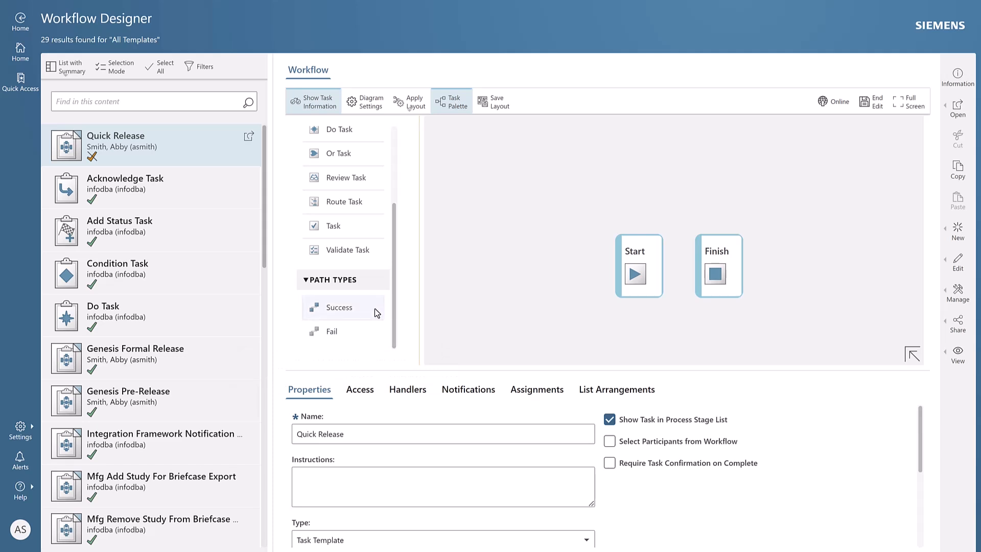
mouse_move(374, 312)
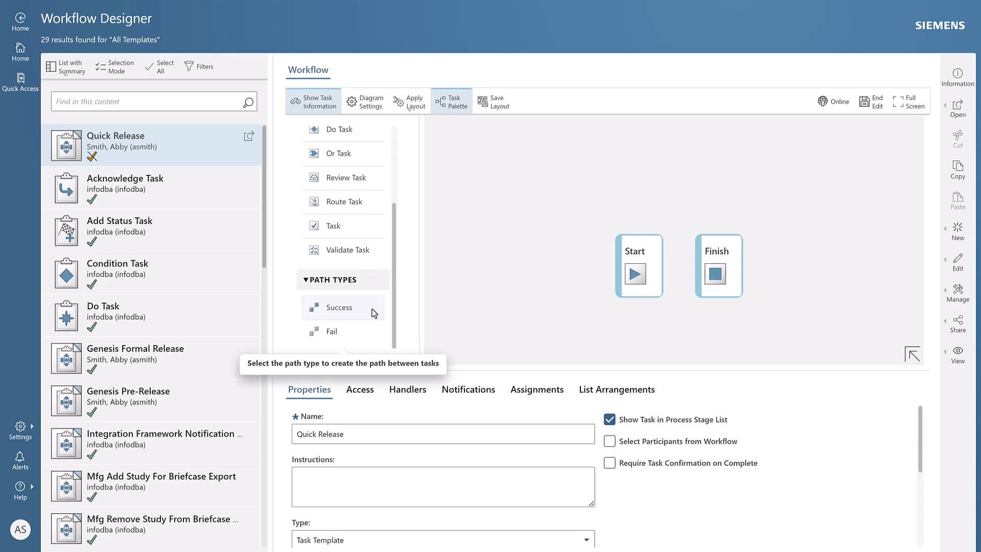
mouse_move(378, 335)
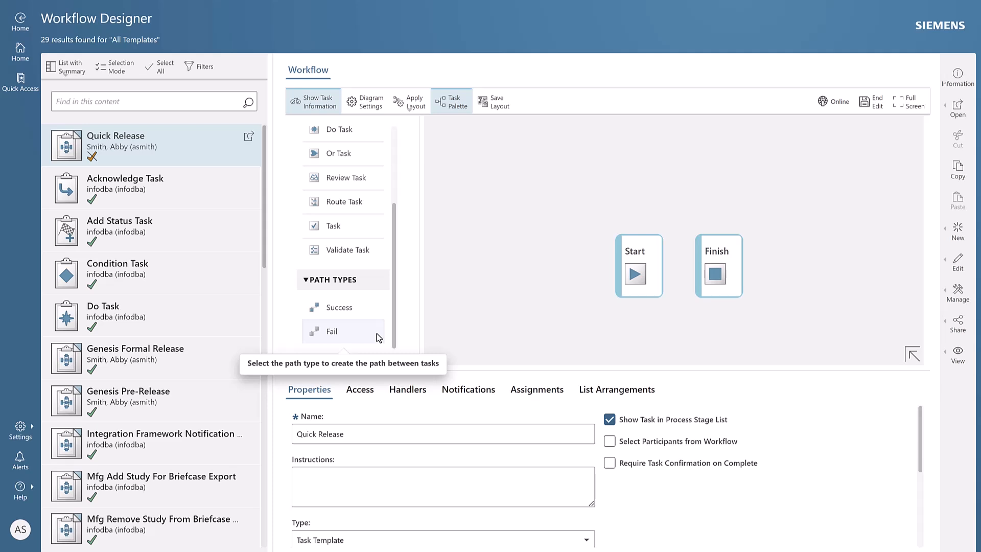
mouse_move(403, 180)
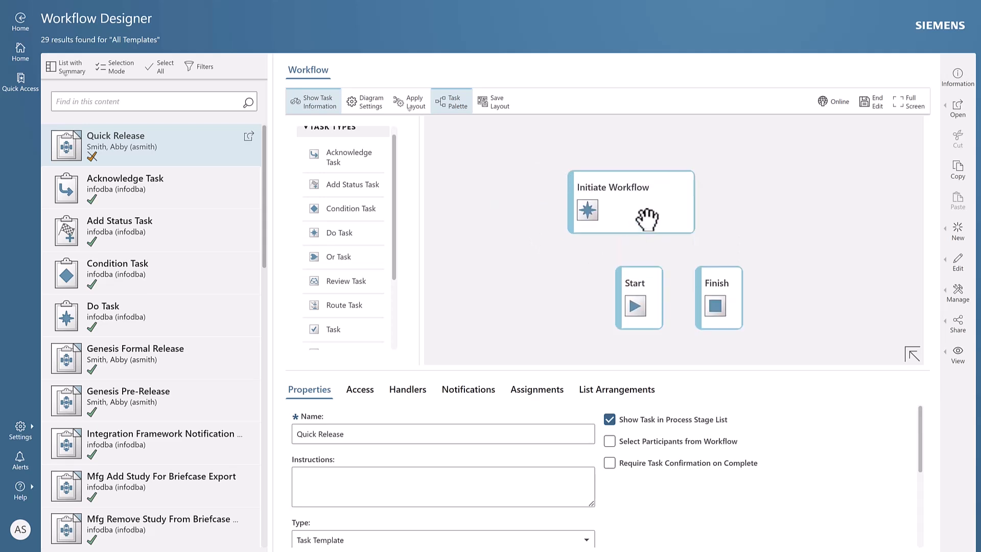
Select the Initiate Workflow Do task and click into its Instructions field.
click(645, 217)
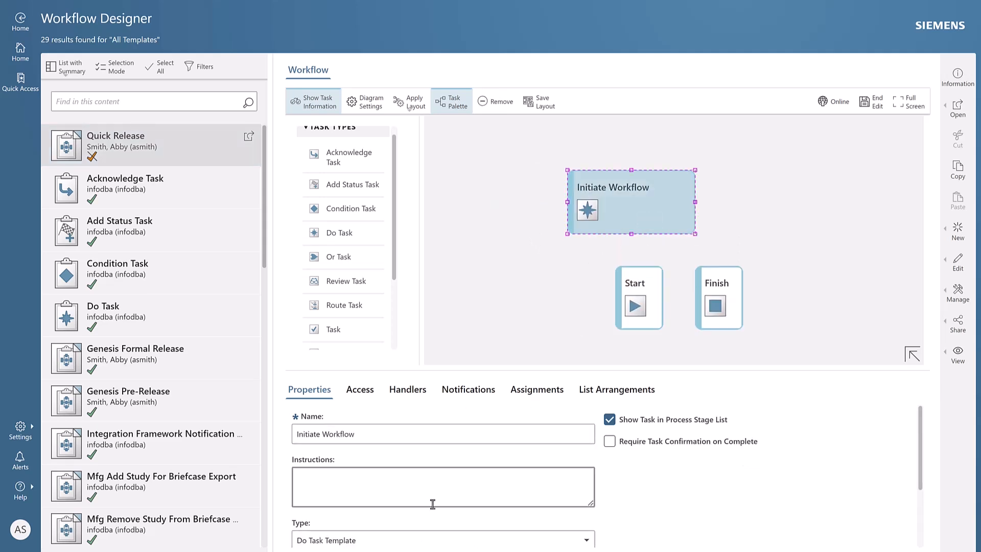
scroll(down, 3)
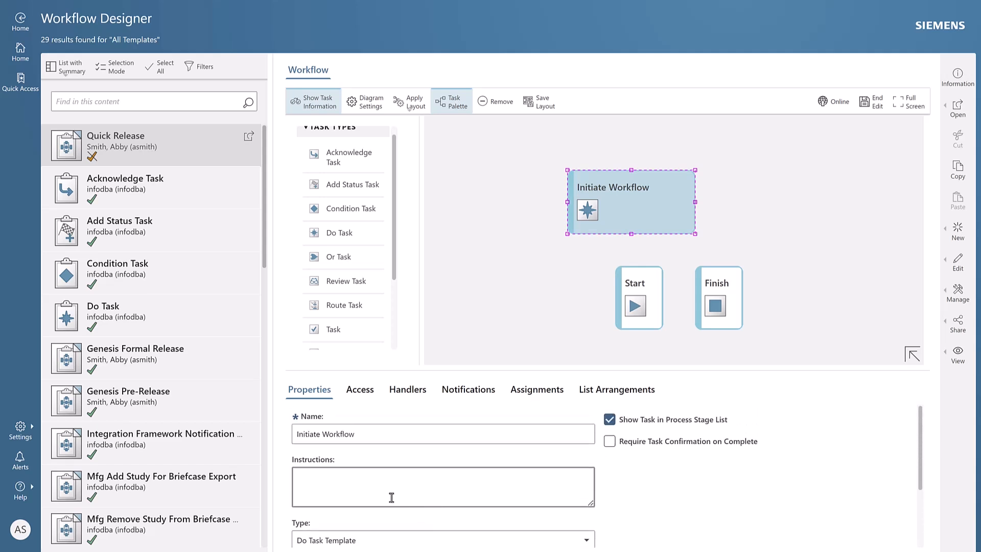
click(443, 490)
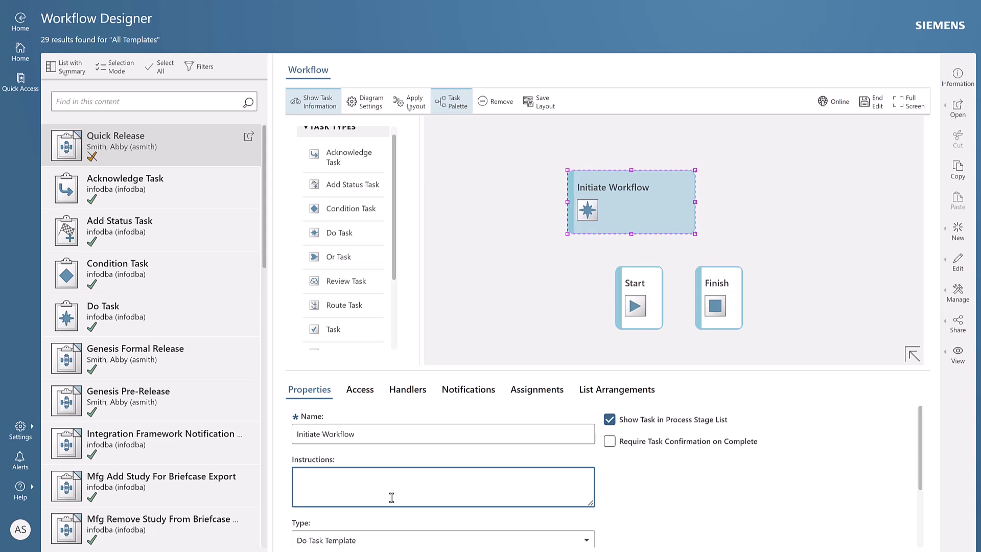
Enter instructions 'Ensures all attachments have been added and complete a self-review.'.
text(Ensures all atta)
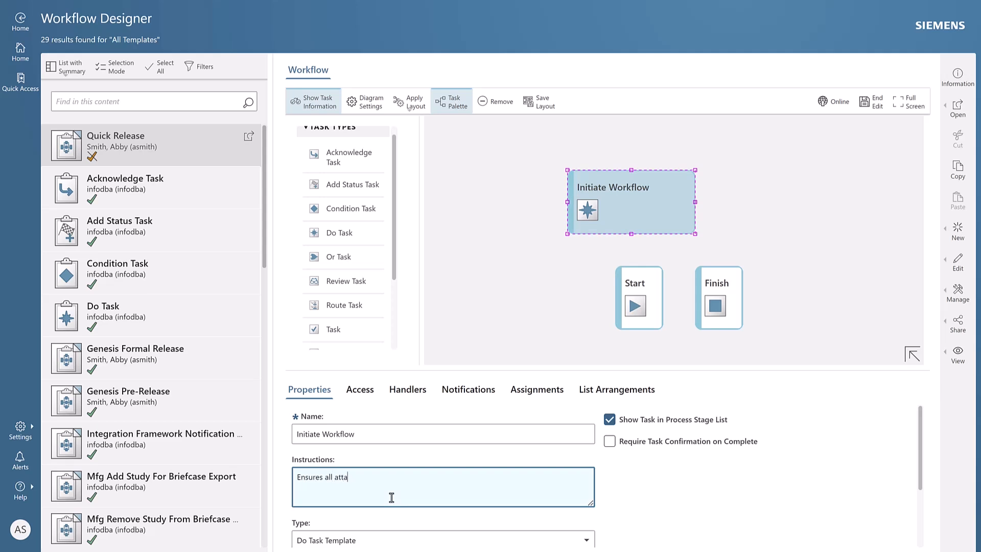
text(chments have bee)
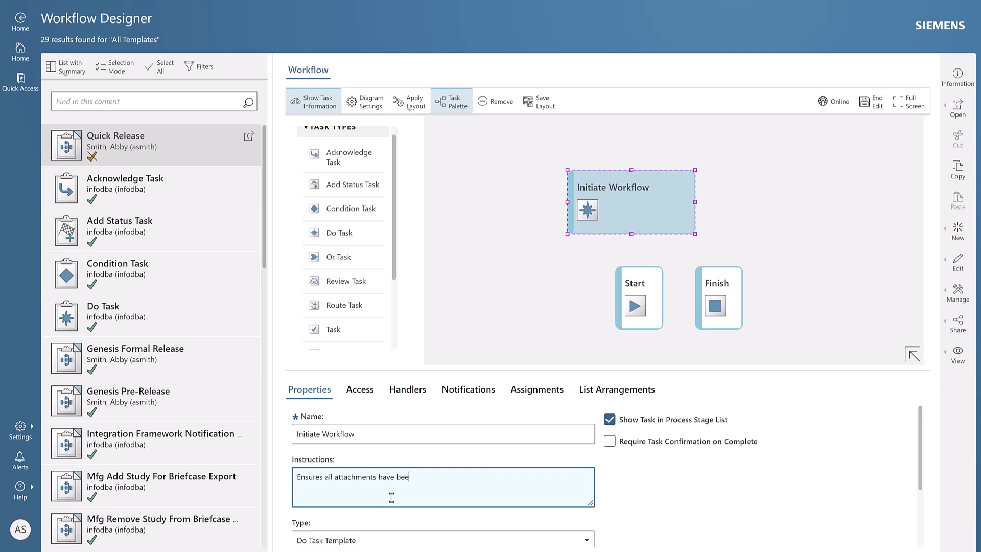
text(n added and)
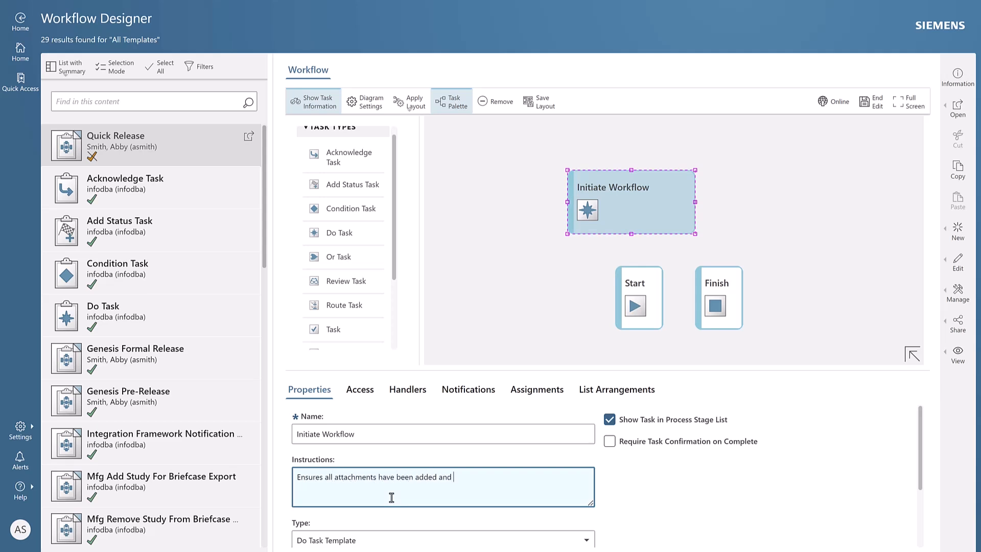
text(complete a self-)
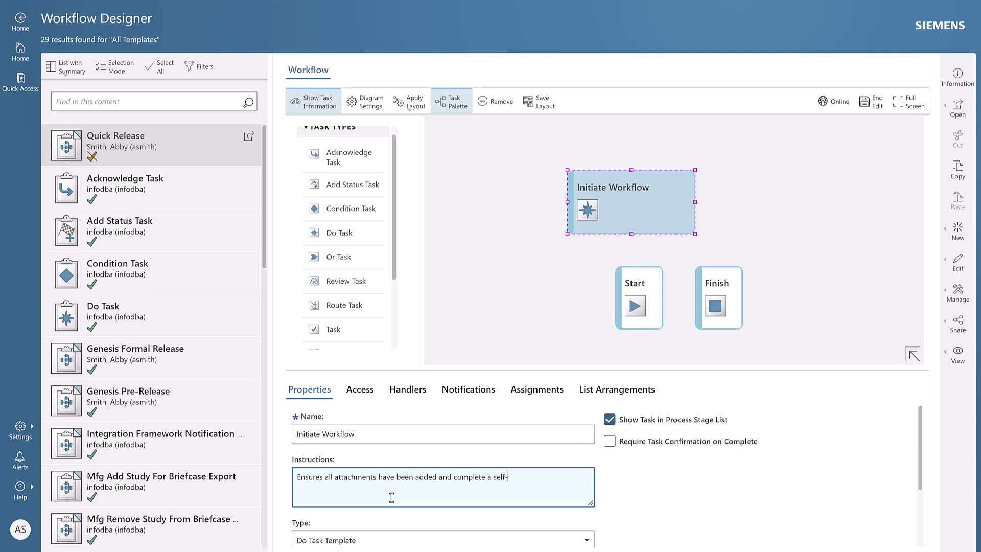
text(review.)
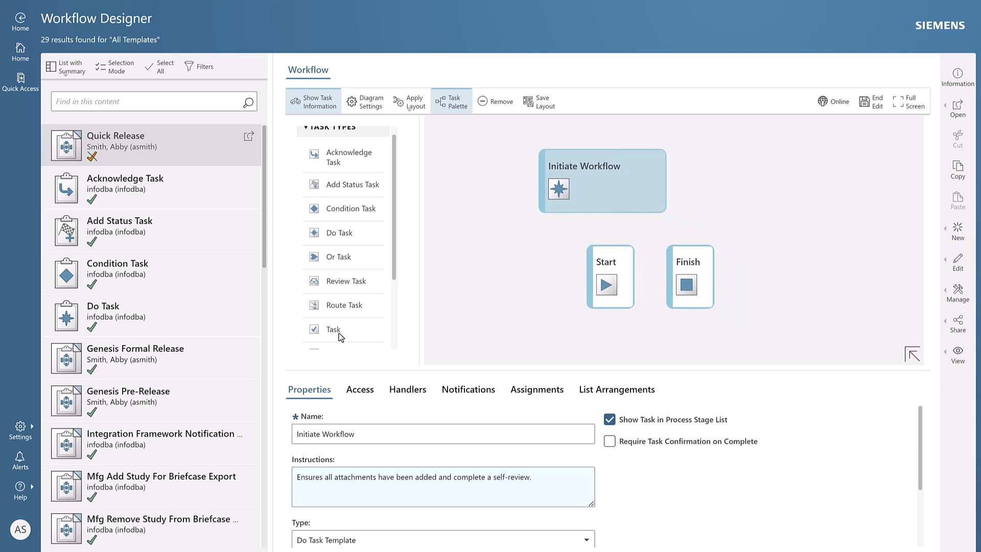
Scroll the Task Palette down to the Success and Fail path types.
scroll(down, 3)
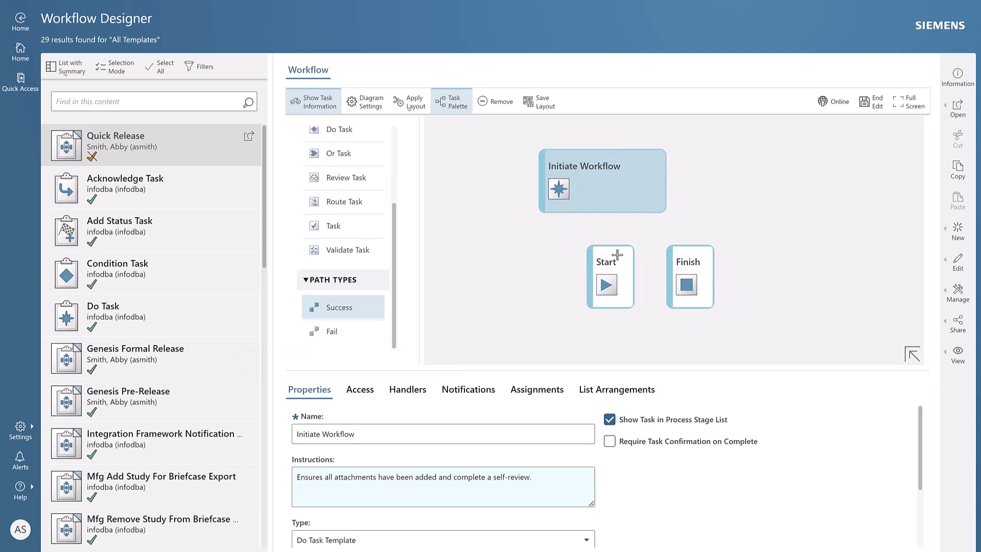
mouse_move(614, 189)
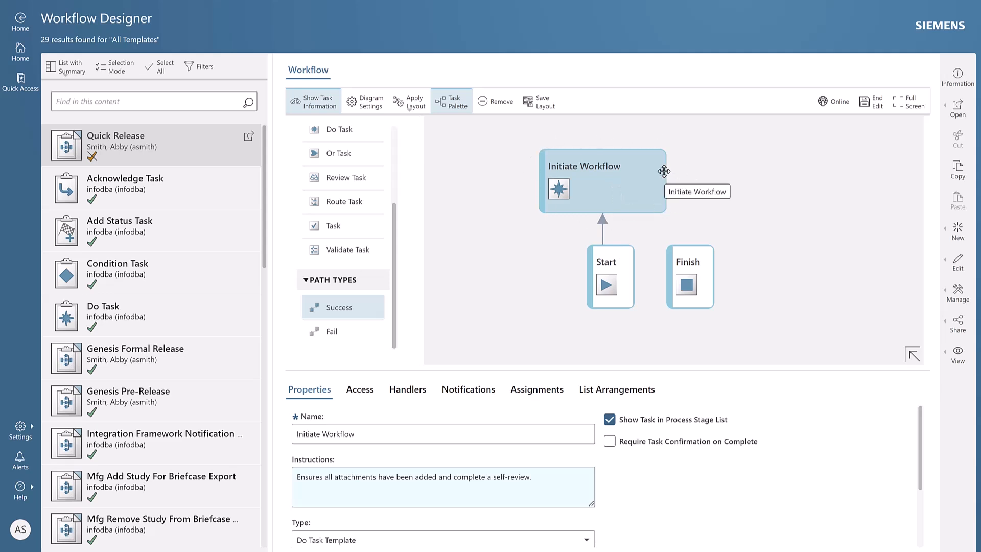
mouse_move(788, 233)
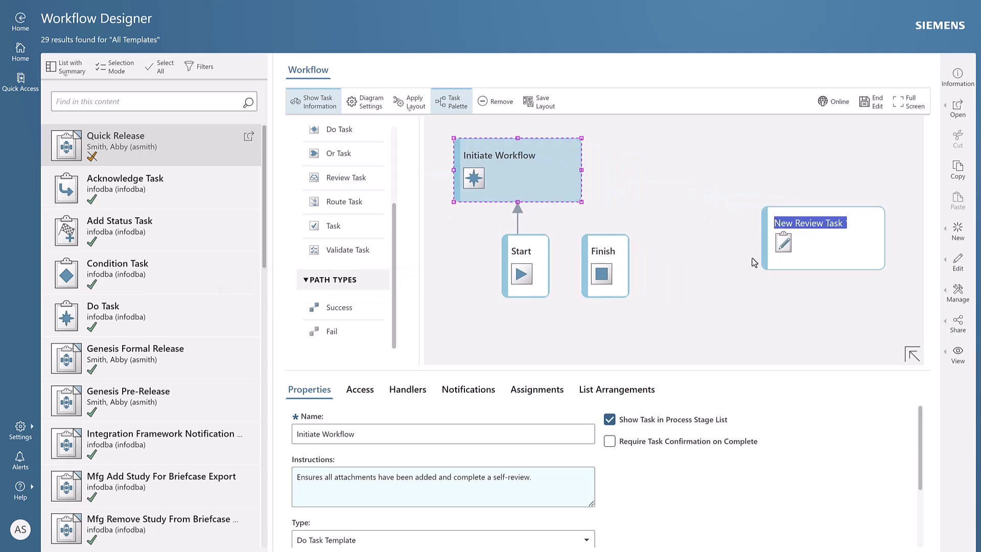
Name the new review task 'Validation Review' and scroll to see its subtasks.
text(Validation Review)
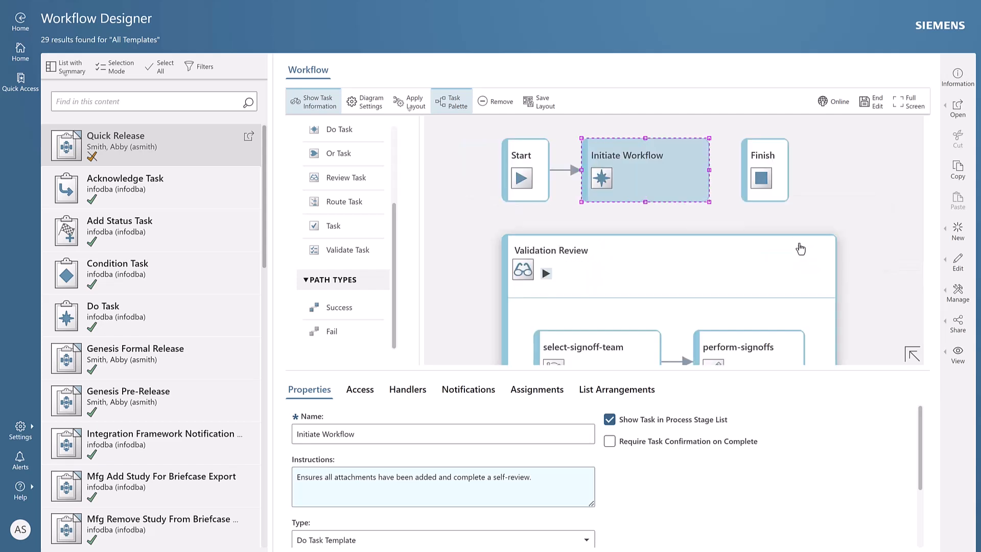
scroll(down, 3)
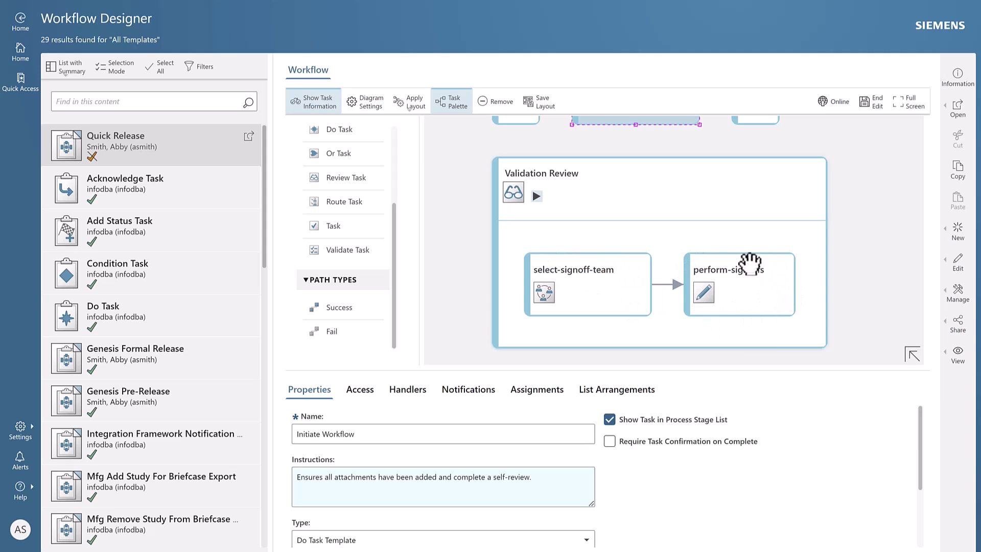
mouse_move(698, 317)
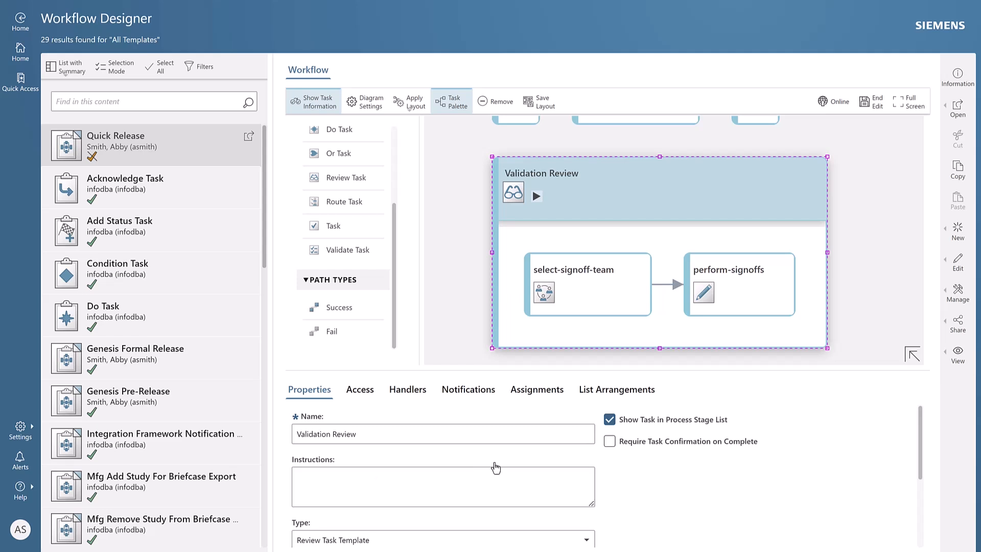
Open Validation Review's Assignments and choose to add Reviewers.
click(536, 390)
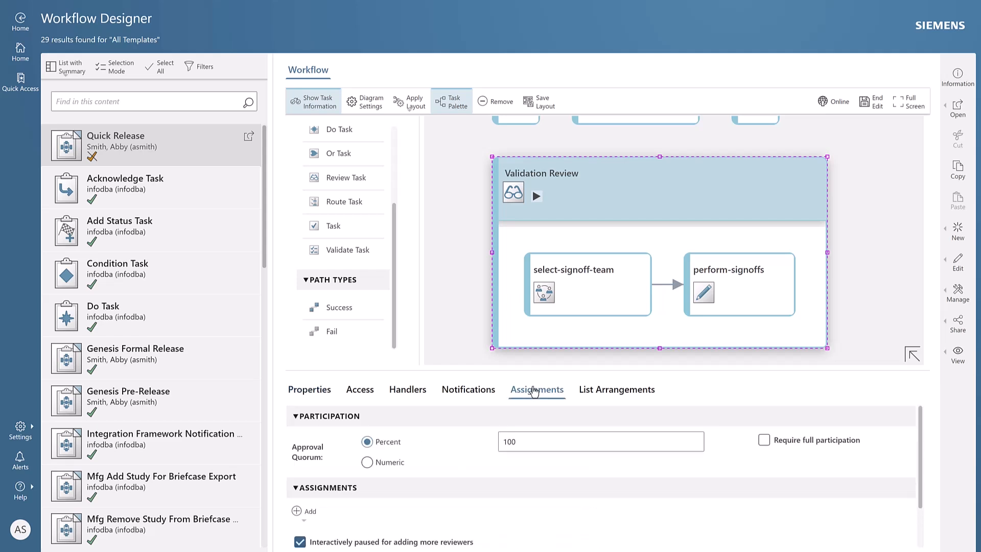
scroll(down, 3)
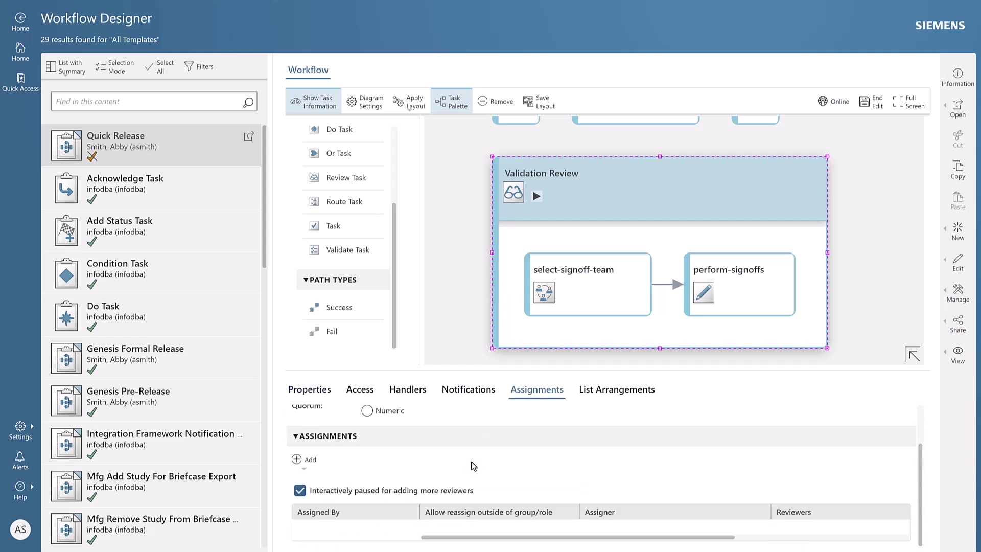
mouse_move(384, 481)
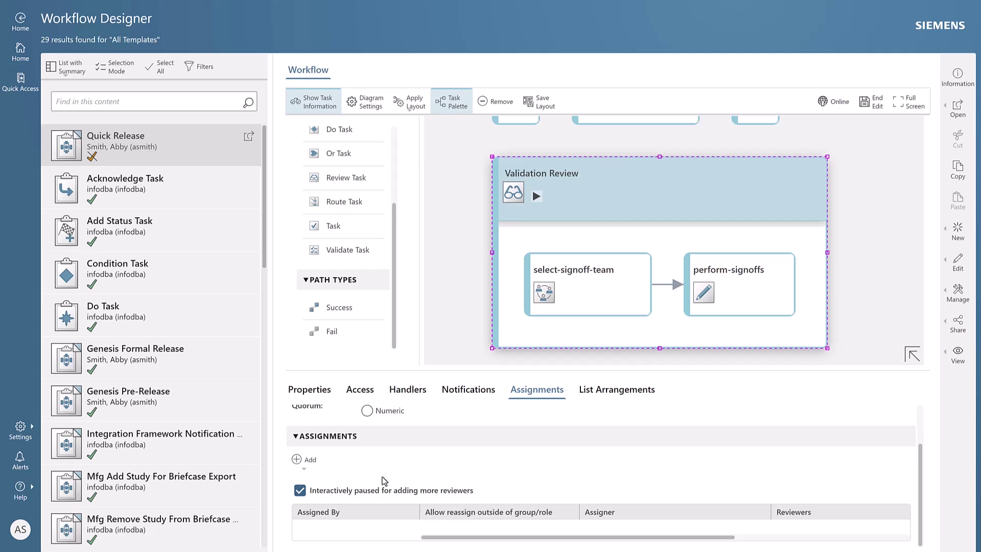
mouse_move(361, 472)
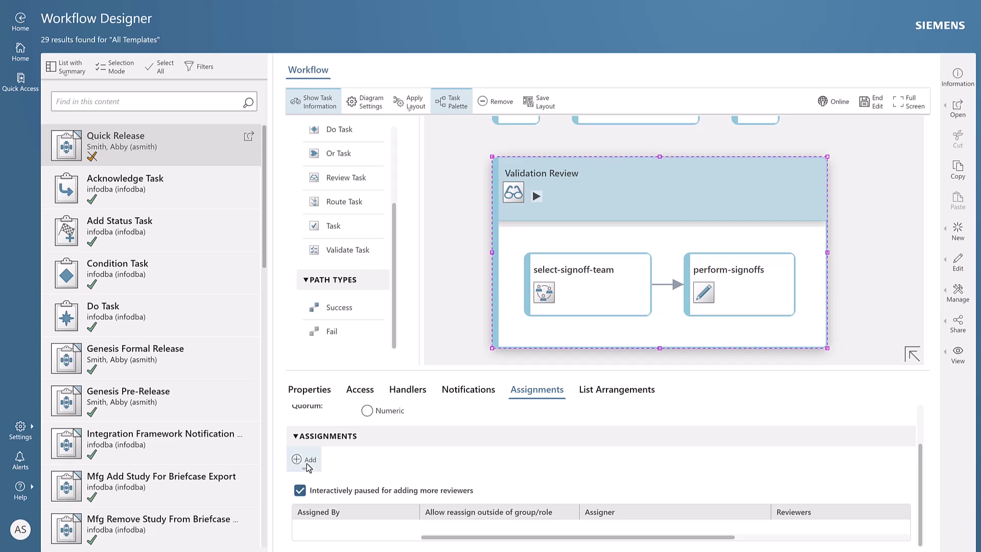
click(304, 459)
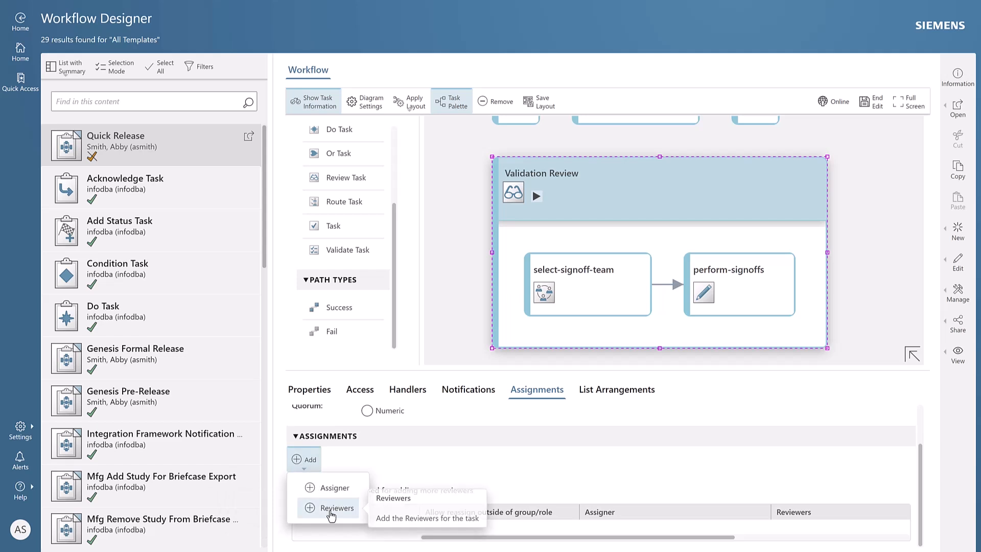
click(330, 508)
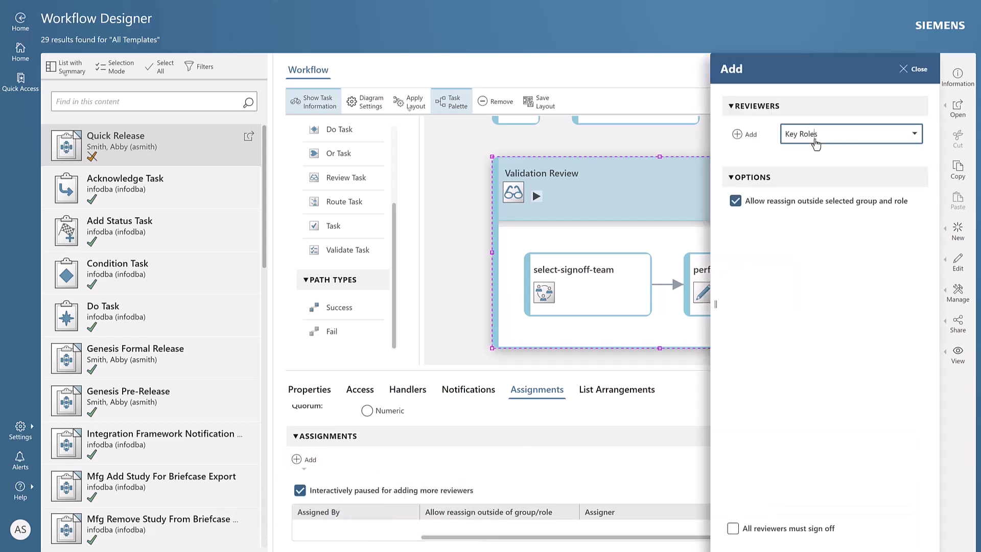
Switch reviewer source to Teams, search 'Man', and add Manufacturing Manager.
click(851, 133)
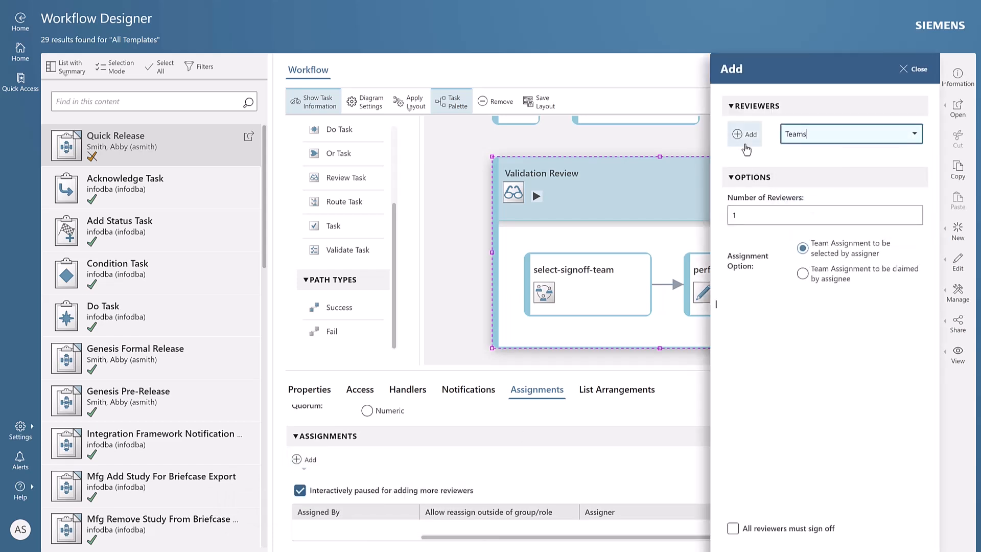
click(744, 134)
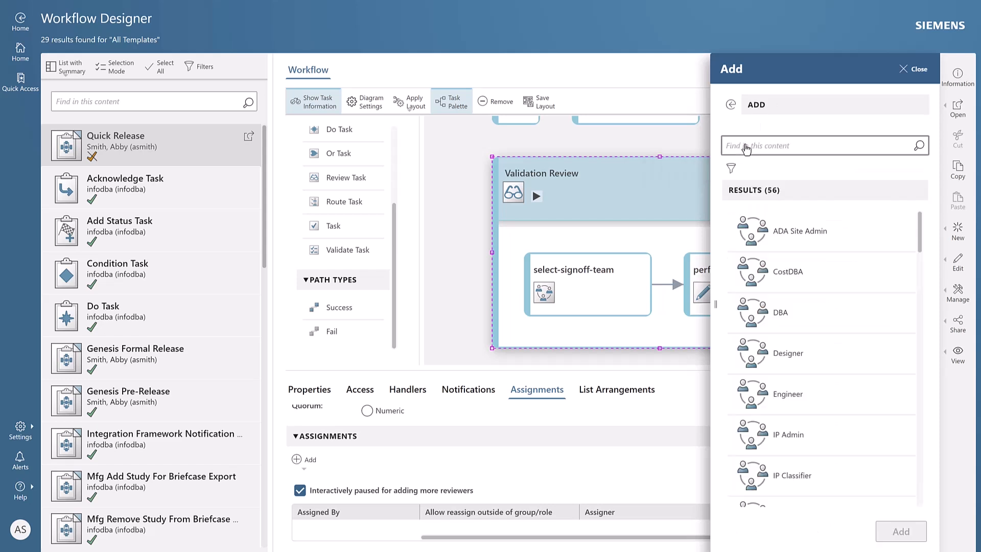
text(Manufacturing)
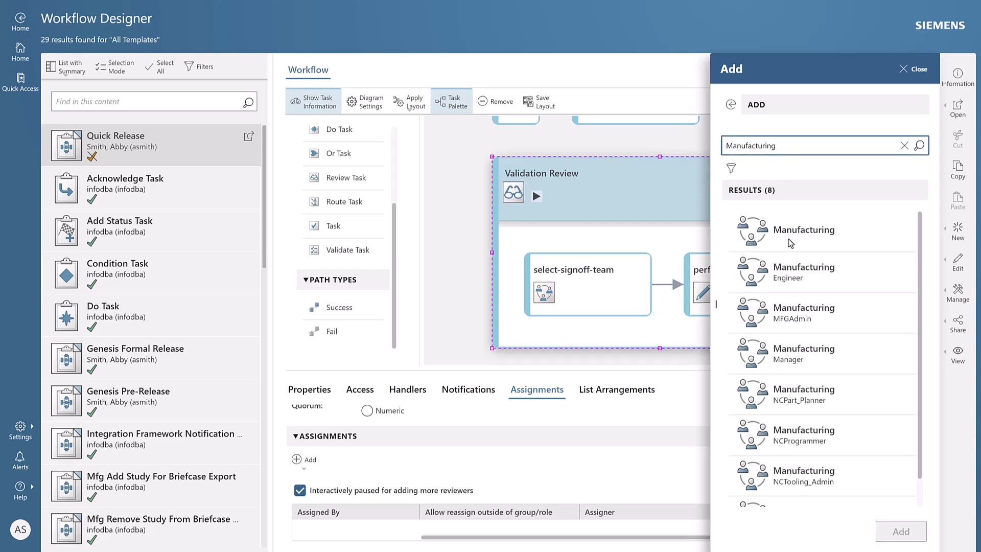
click(815, 354)
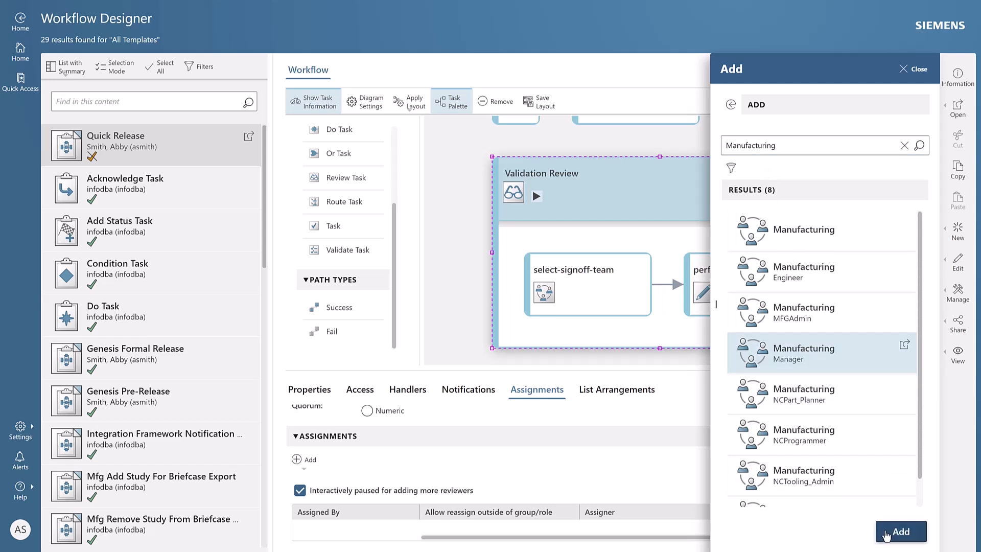
click(900, 531)
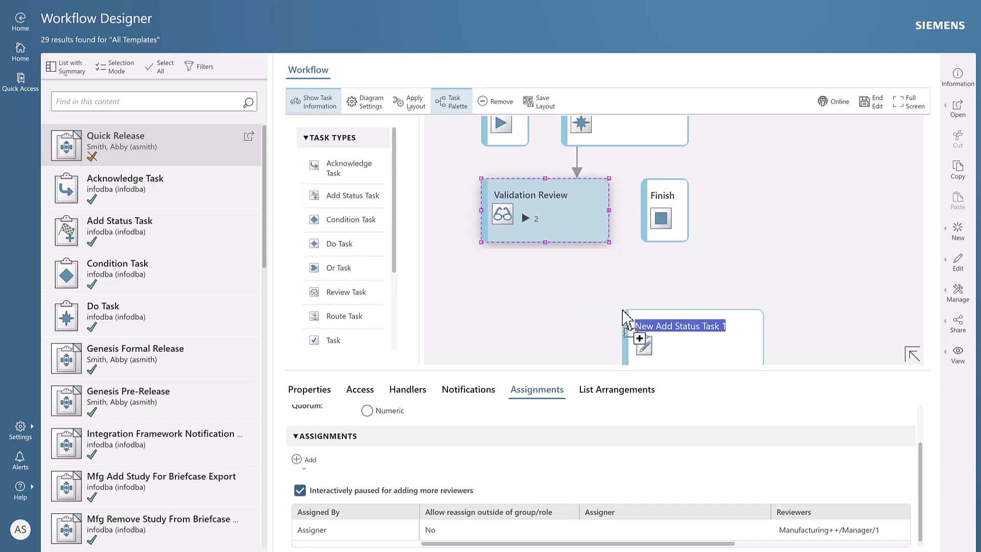
Name the status task 'Add Released Status' and drag it below Validation Review and Finish.
text(Add S)
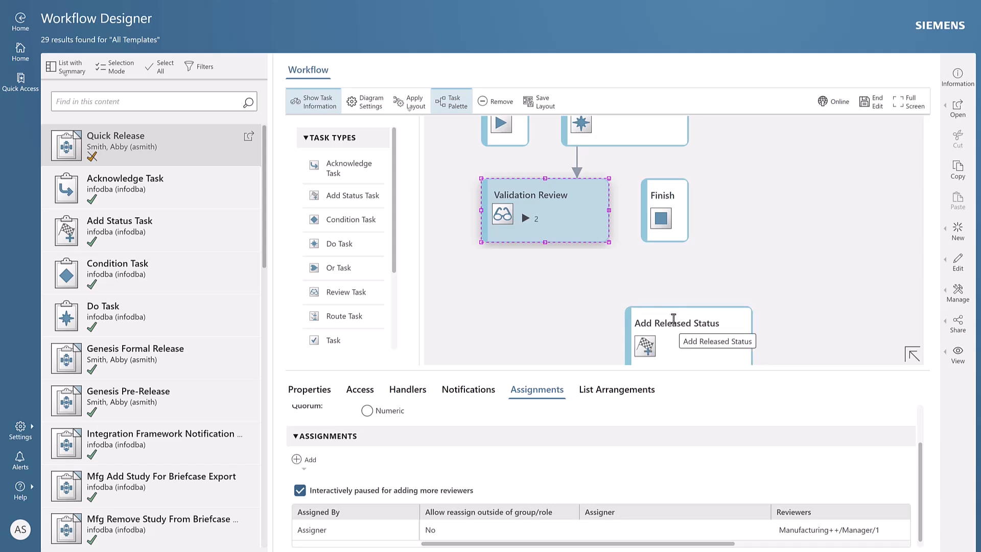
click(688, 334)
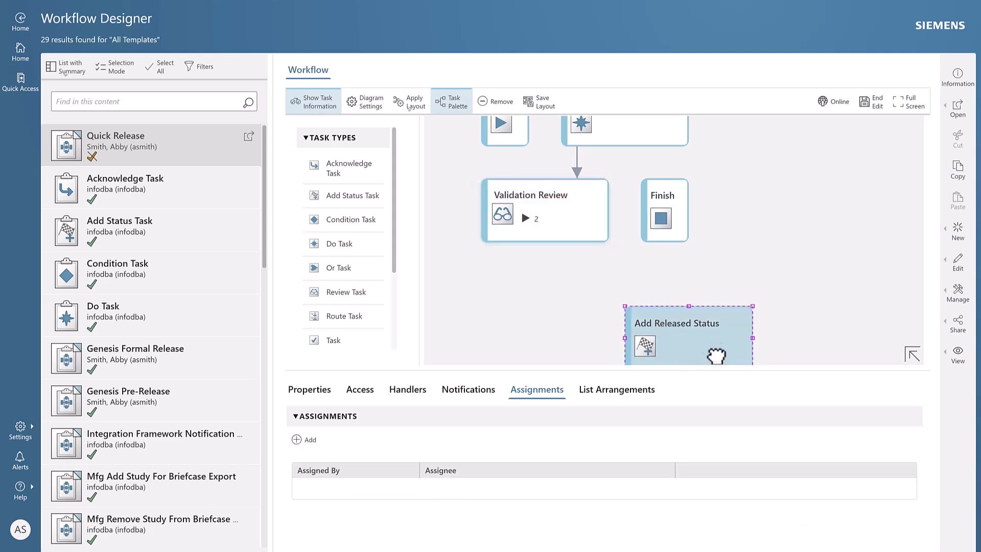
drag(688, 335, 655, 305)
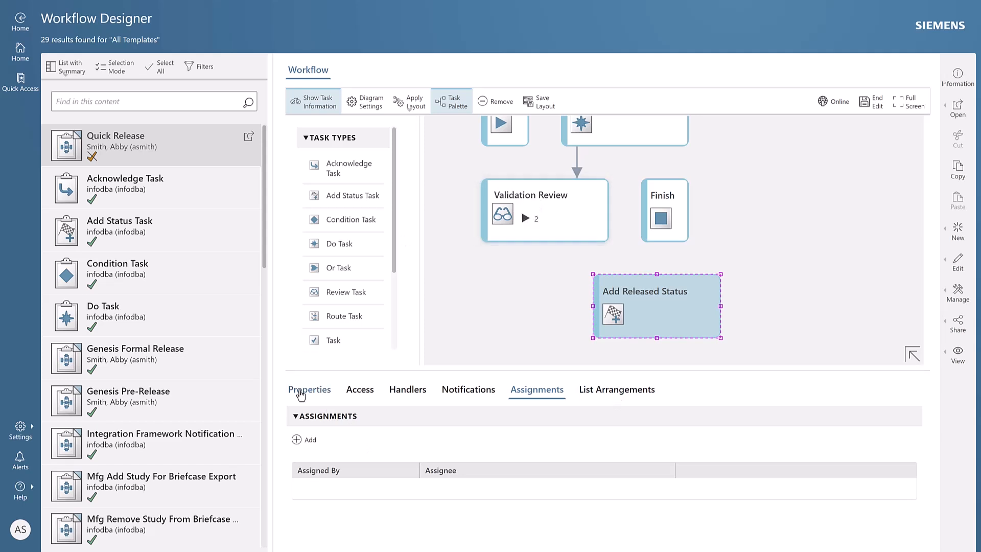
Set the Add Released Status task's Release Status property to Released.
click(309, 390)
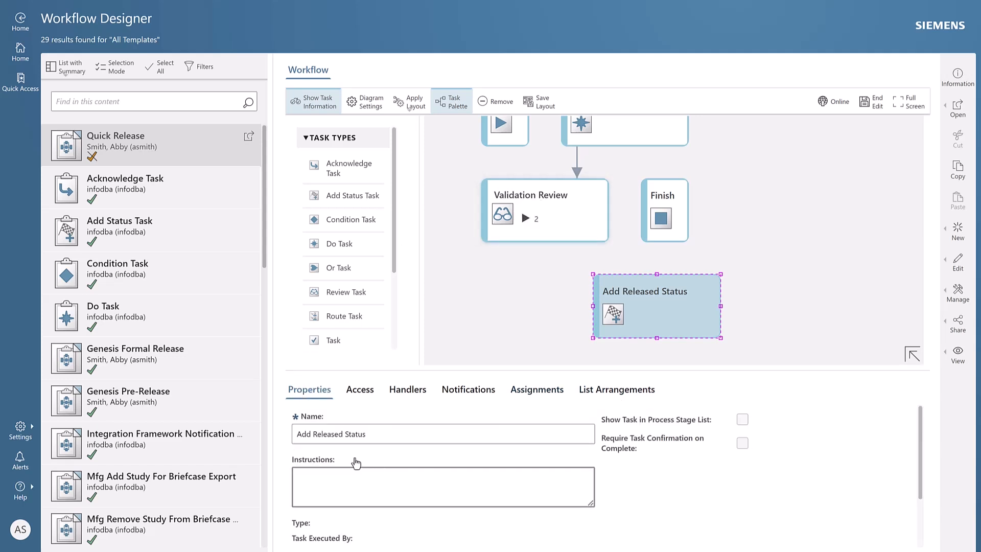
scroll(down, 3)
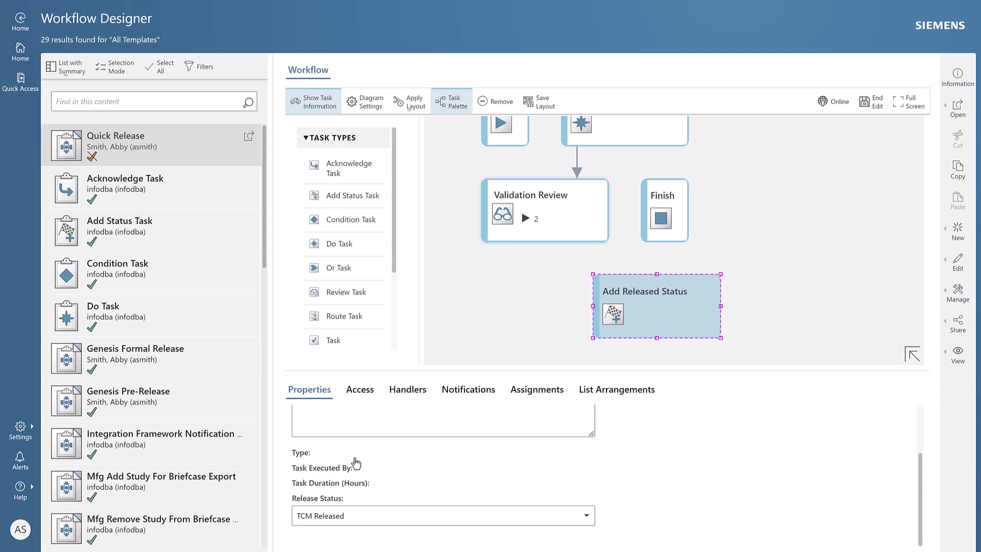
mouse_move(369, 512)
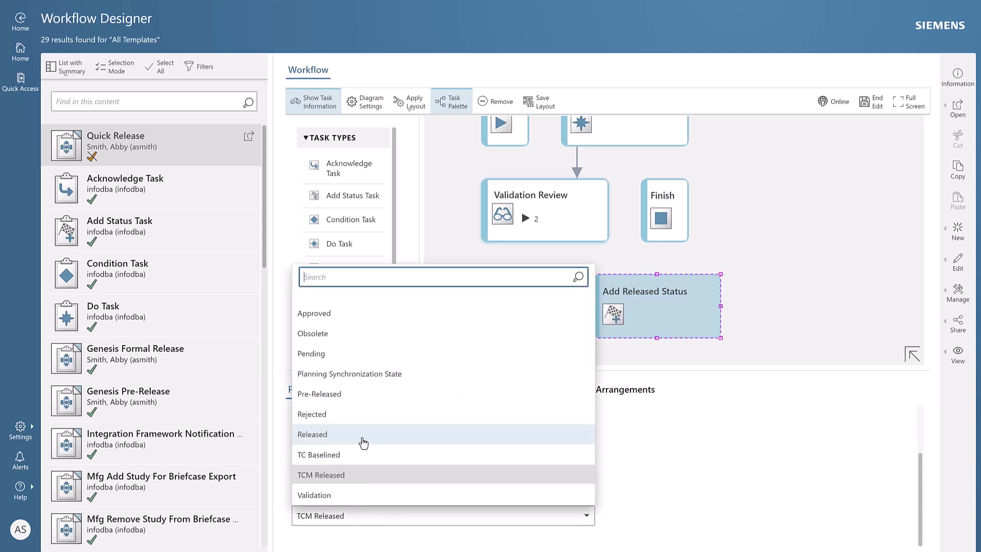
click(311, 434)
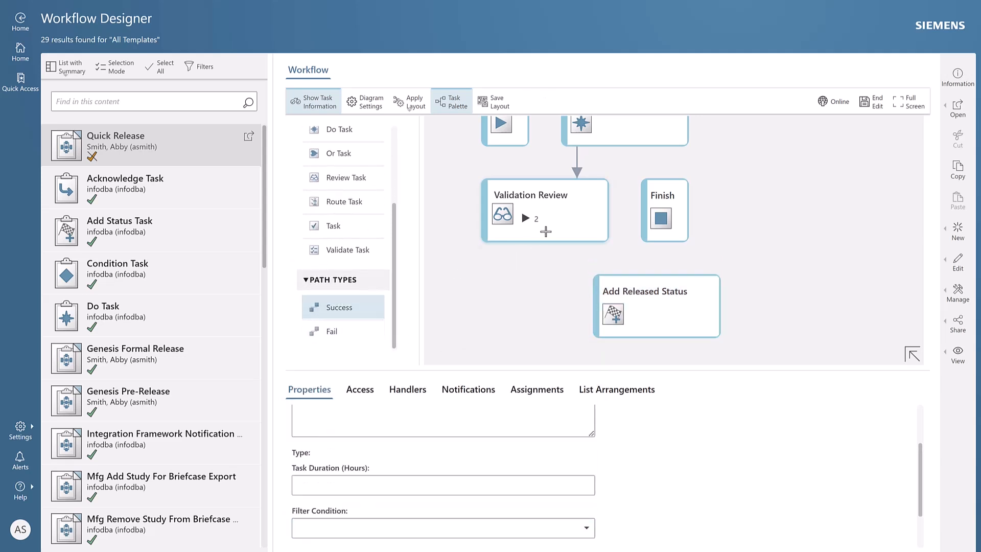
Draw success paths from Validation Review to Add Released Status and on to Finish.
drag(545, 232, 612, 287)
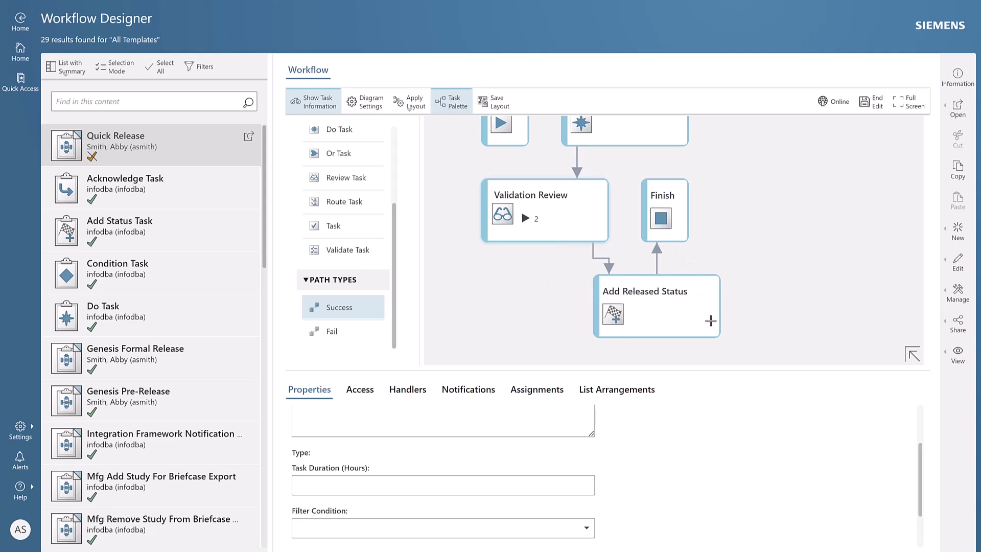
click(415, 101)
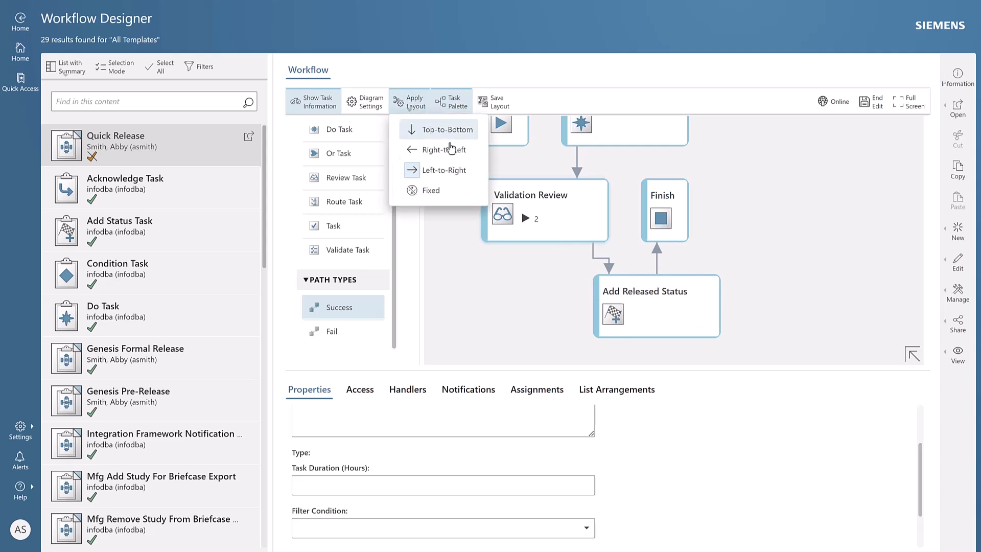
Apply the Left-to-Right layout to the Quick Release diagram.
click(443, 171)
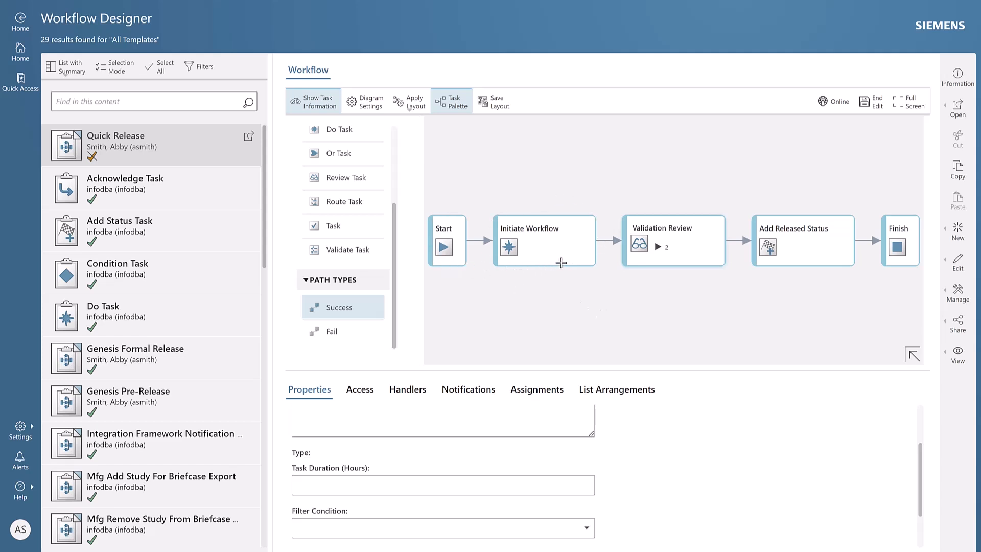
mouse_move(560, 263)
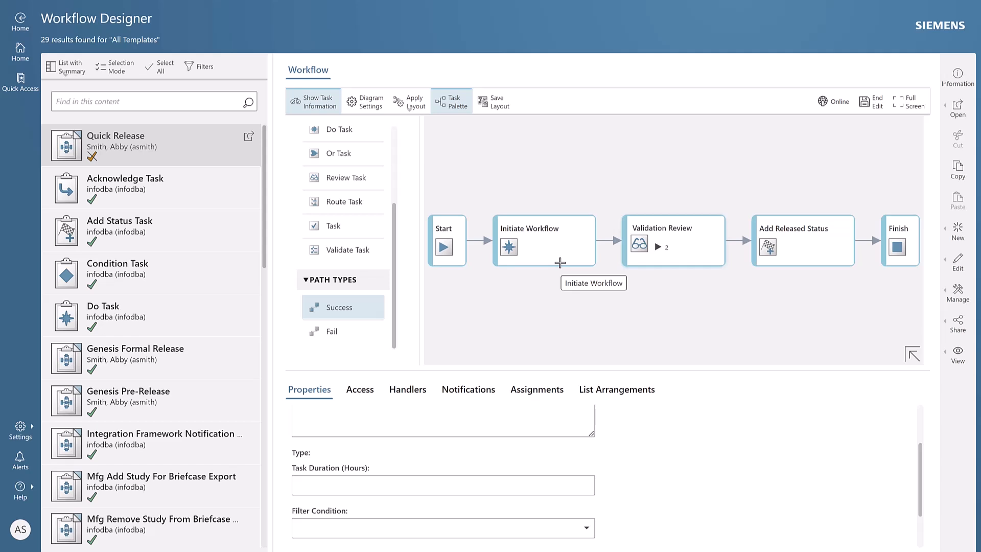
mouse_move(589, 252)
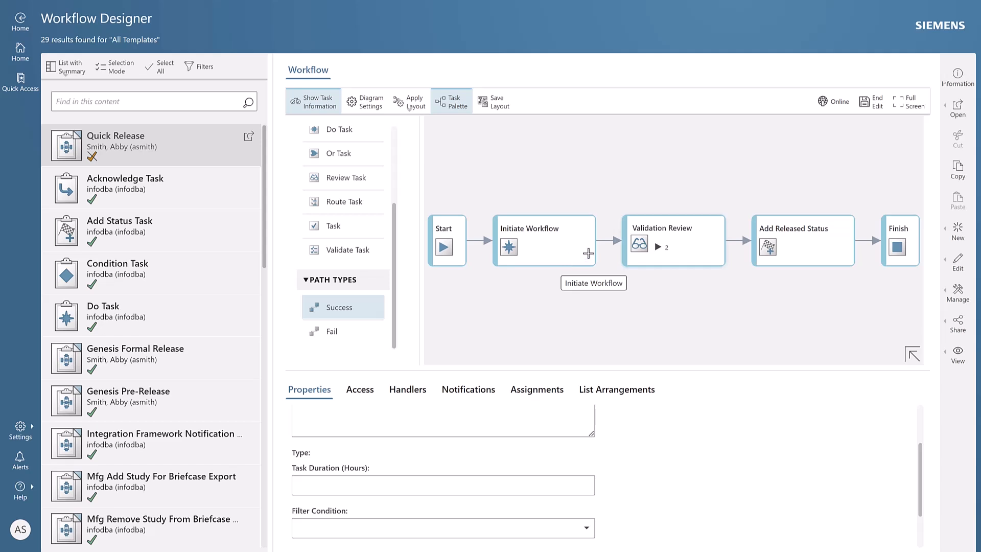
mouse_move(671, 268)
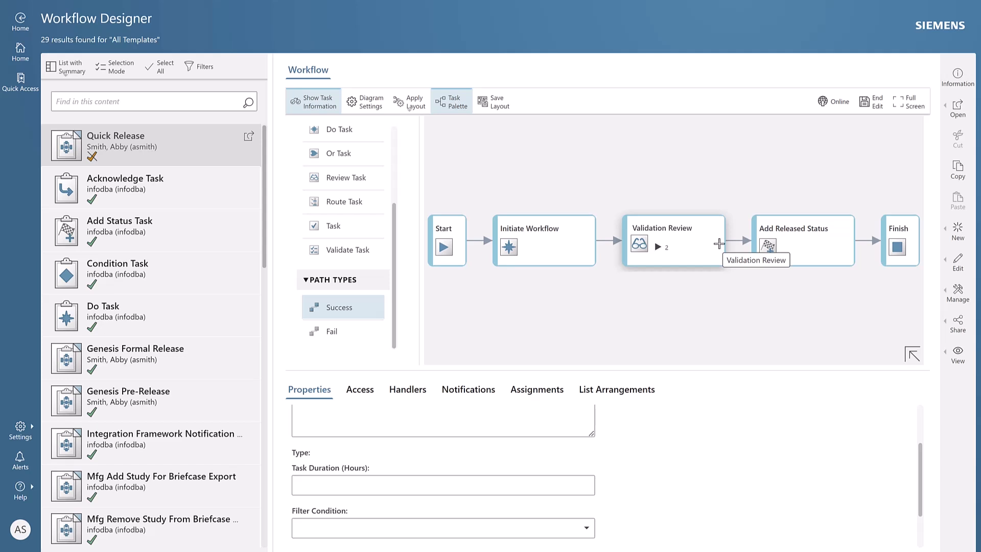
mouse_move(673, 220)
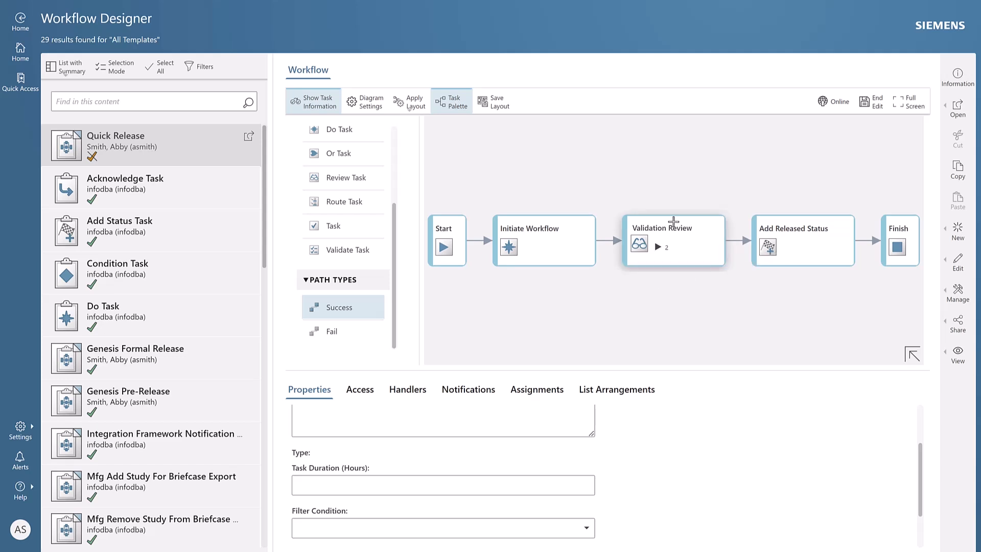
mouse_move(700, 259)
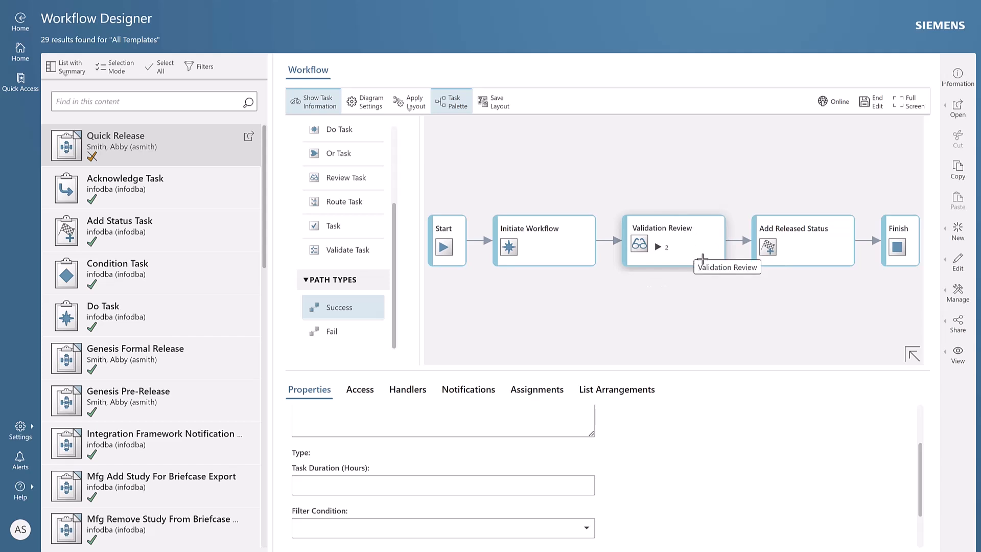
mouse_move(808, 237)
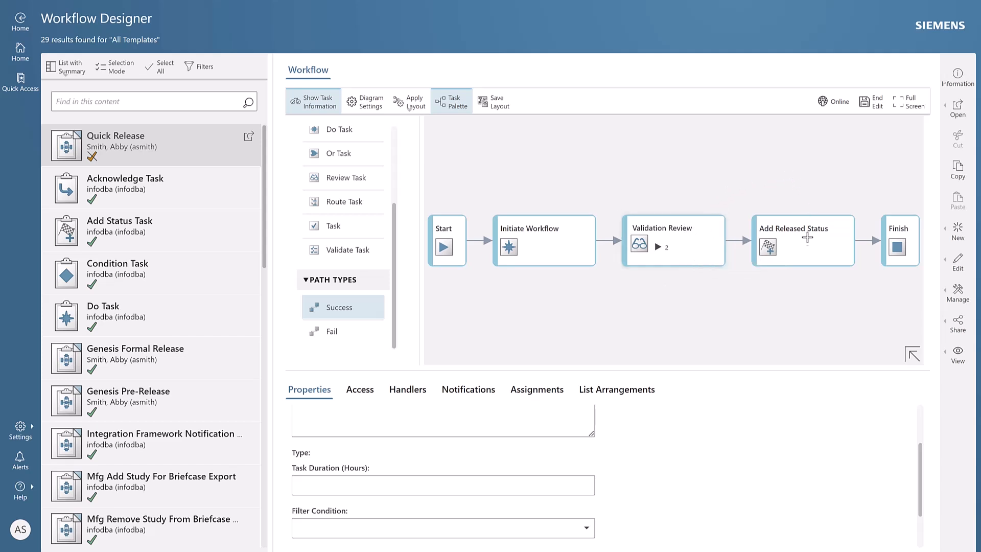
mouse_move(808, 265)
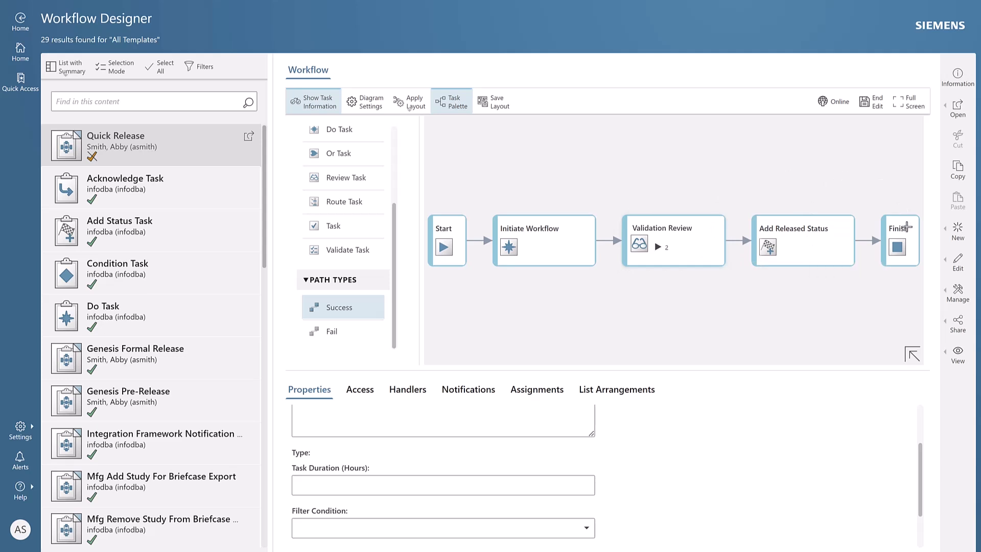
mouse_move(814, 338)
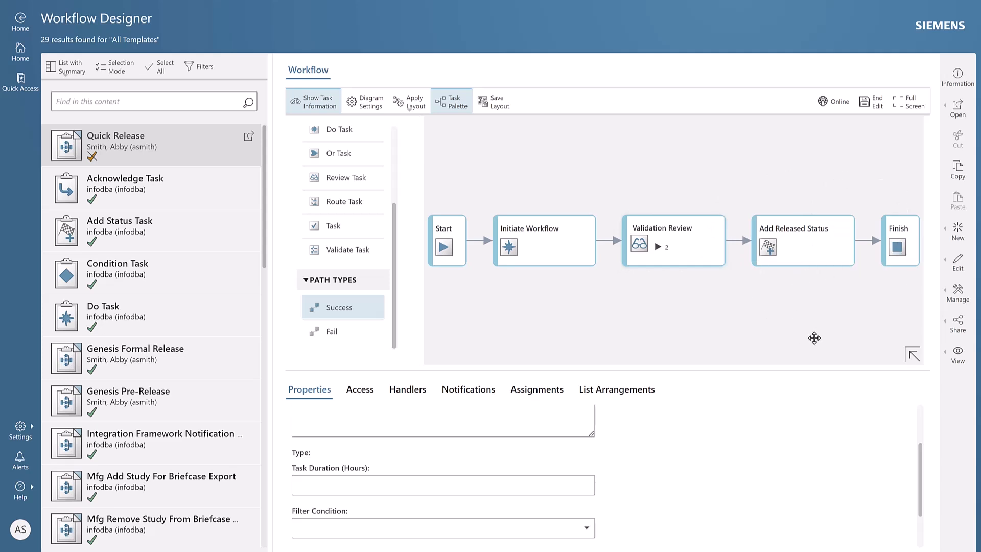
End editing of the Quick Release workflow template.
click(870, 102)
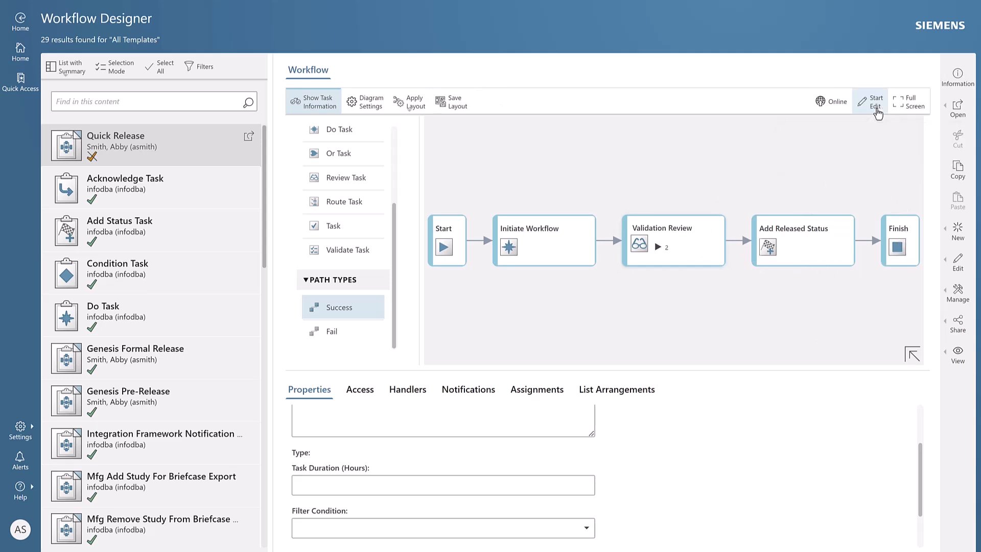
mouse_move(835, 103)
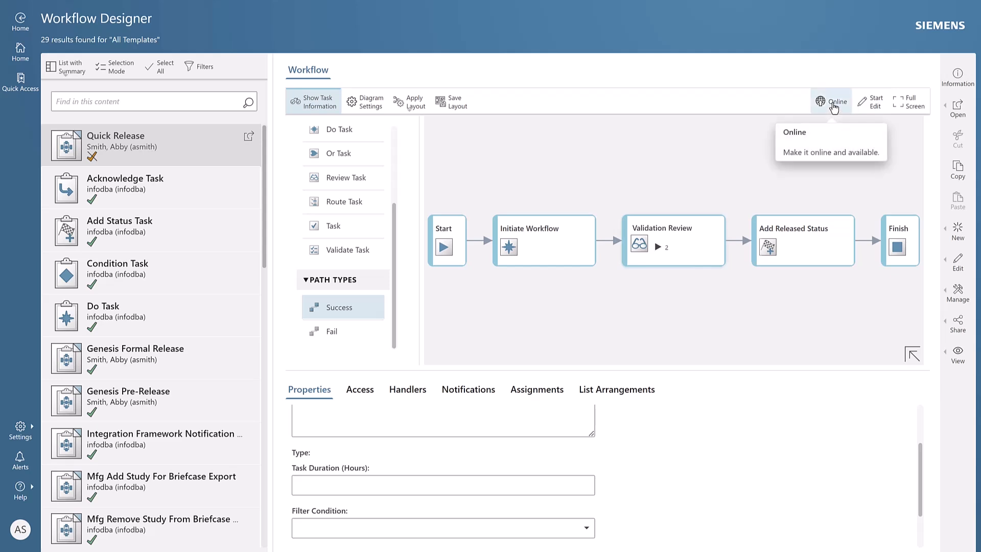
mouse_move(833, 107)
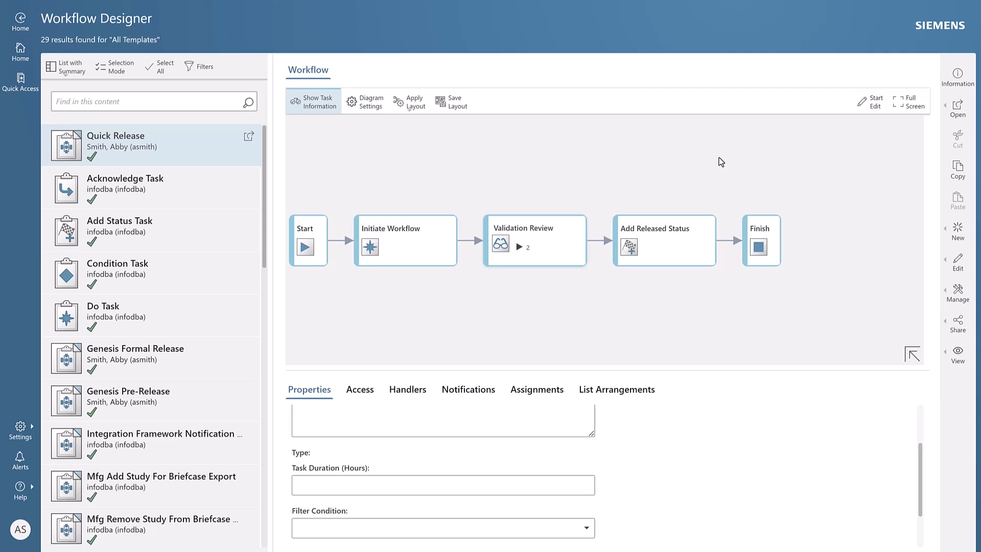
mouse_move(646, 182)
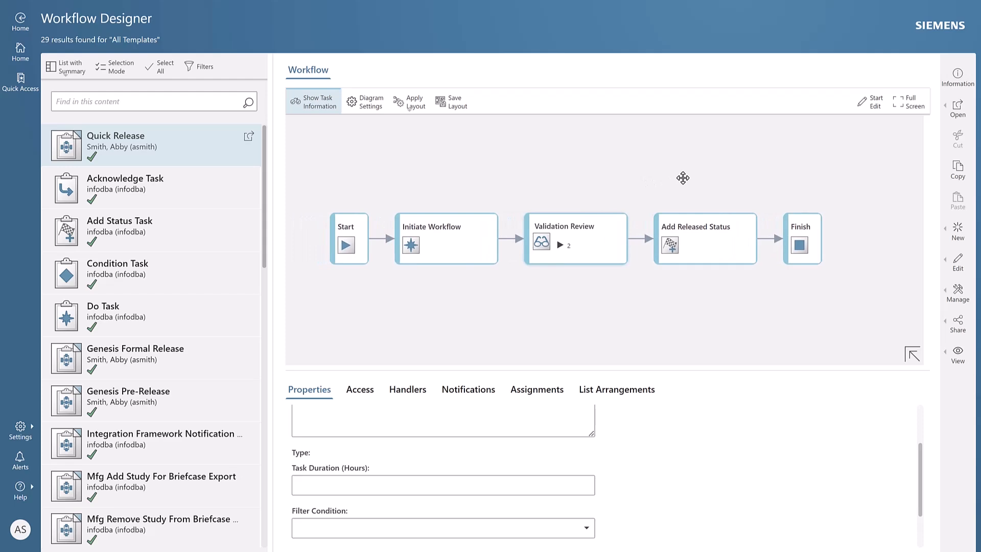
mouse_move(515, 194)
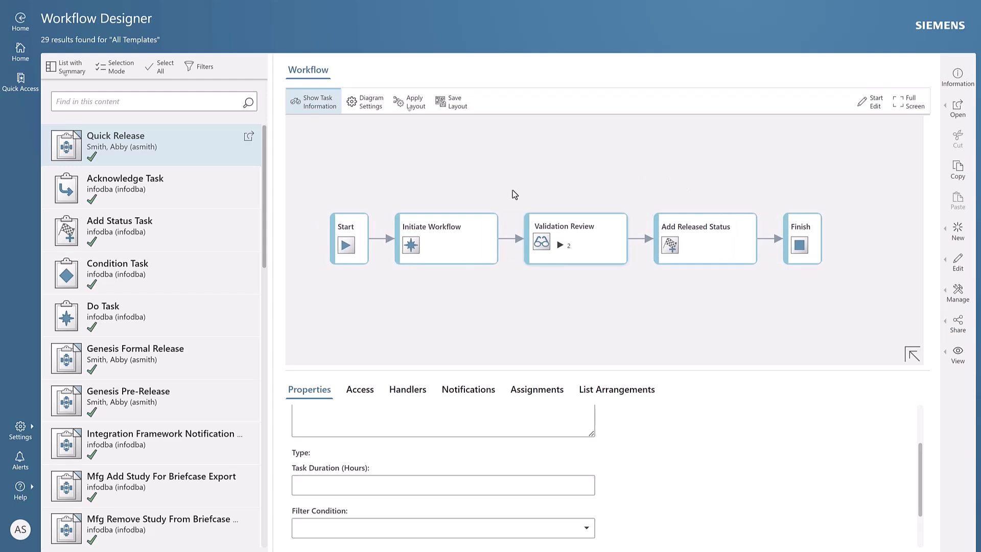